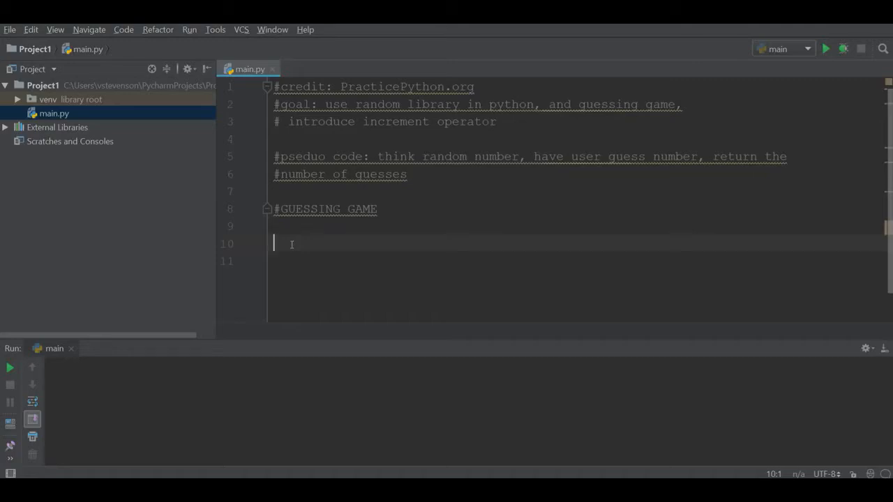
# Add 'import random' at the top of main.py.
pyautogui.write('import')
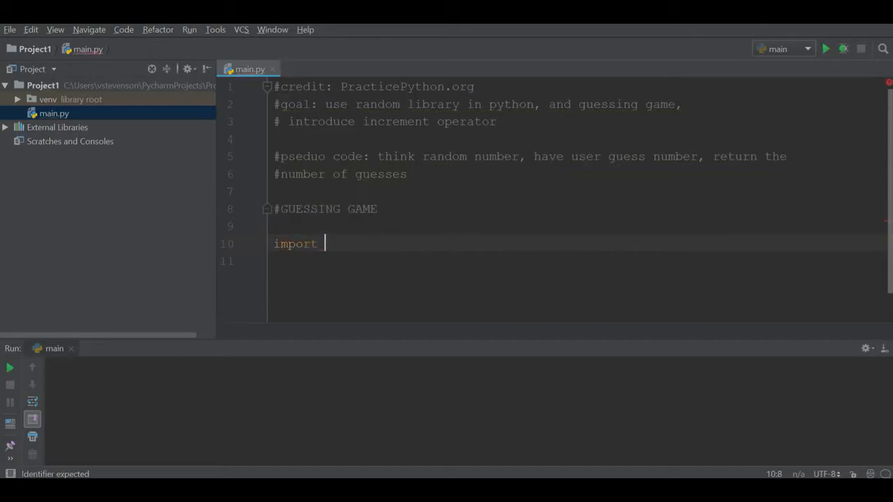
pyautogui.write('random')
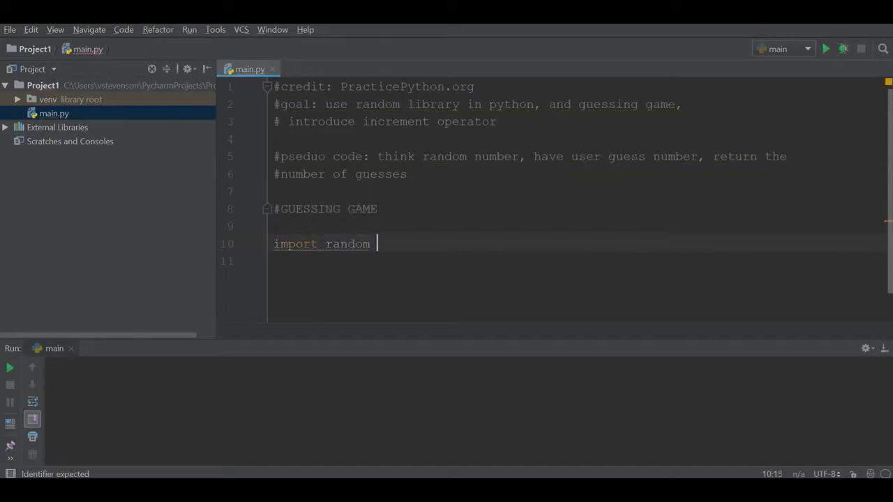
pyautogui.press('Enter')
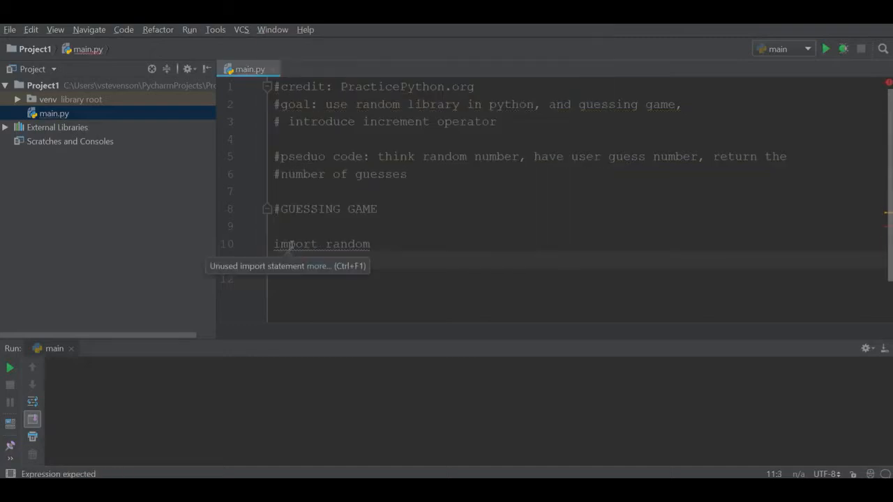
# Set n=random.randint(1,9) with the comment '#generates random int between 1 and 9'.
pyautogui.write('n=random.')
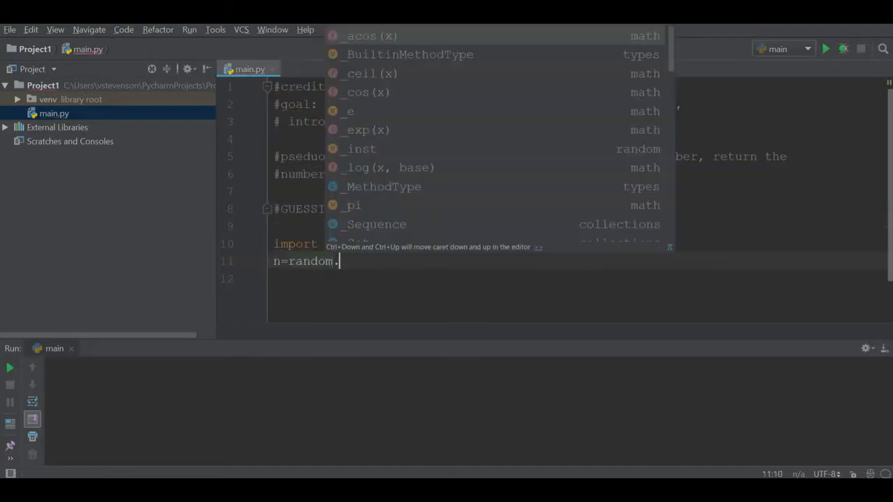
pyautogui.write('randint(')
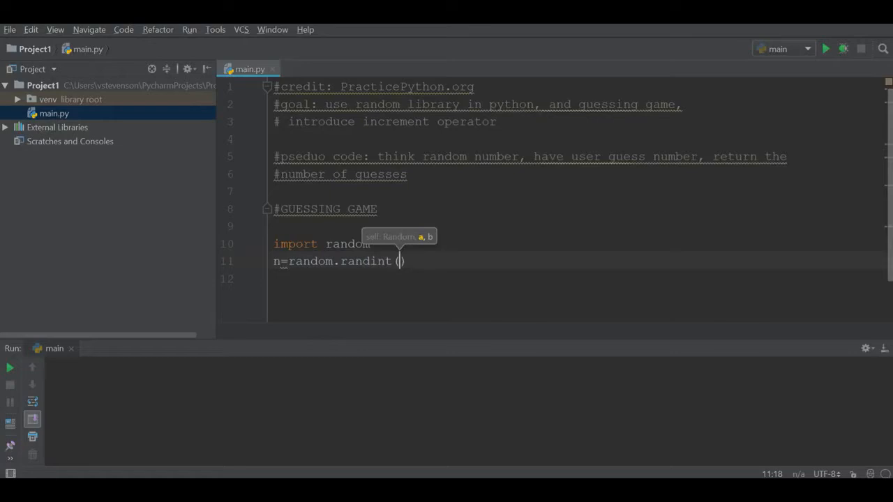
pyautogui.write('1,9')
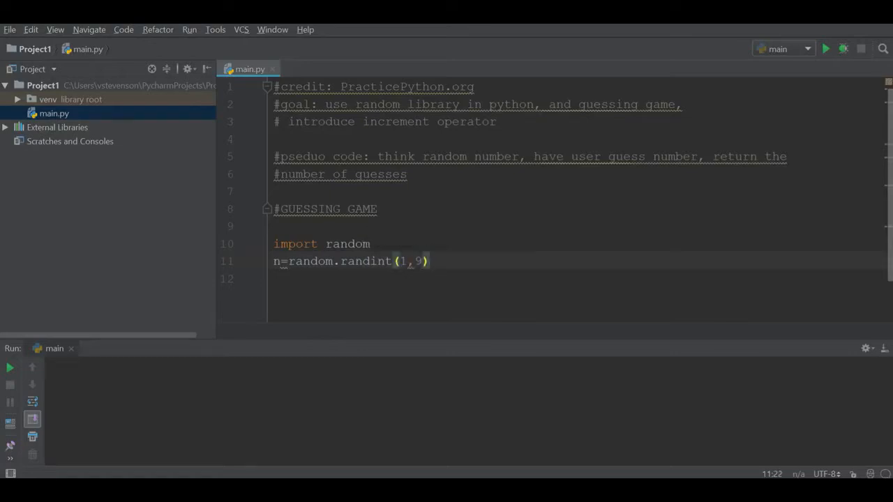
pyautogui.write('#generat')
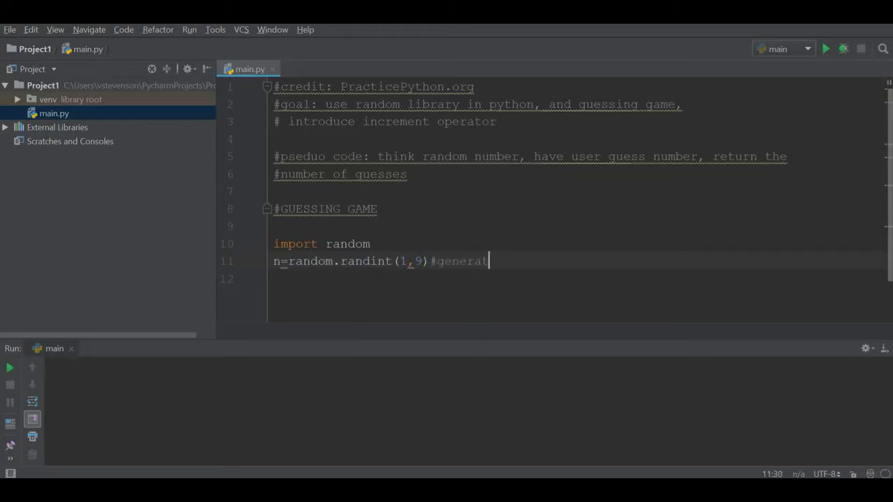
pyautogui.write('es random')
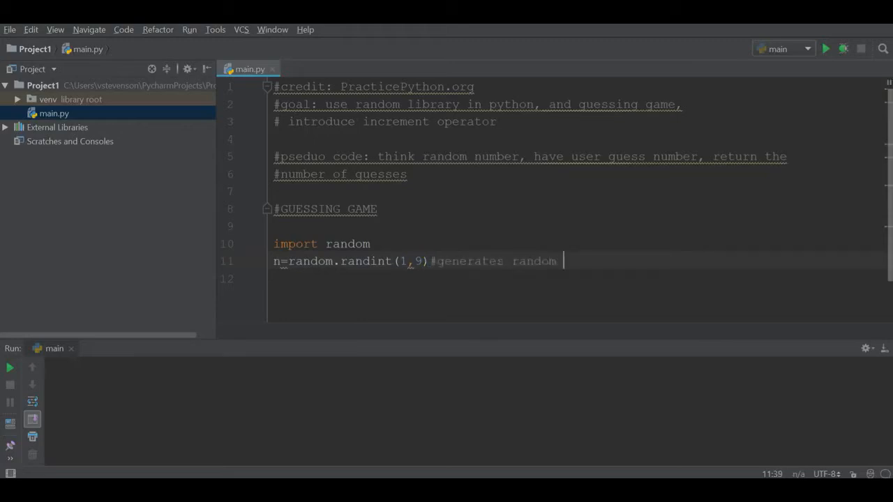
pyautogui.write('int between 1 and 9')
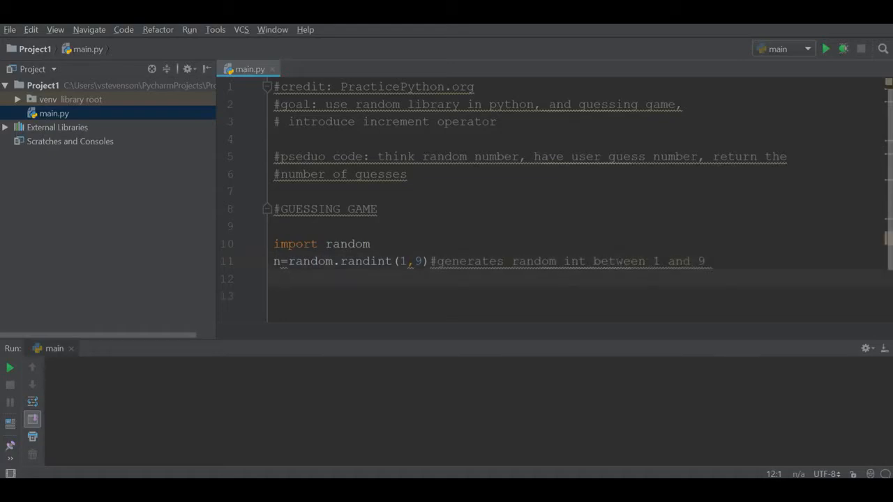
# Initialize g=0 with the comment '#user's guess'.
pyautogui.write('g=')
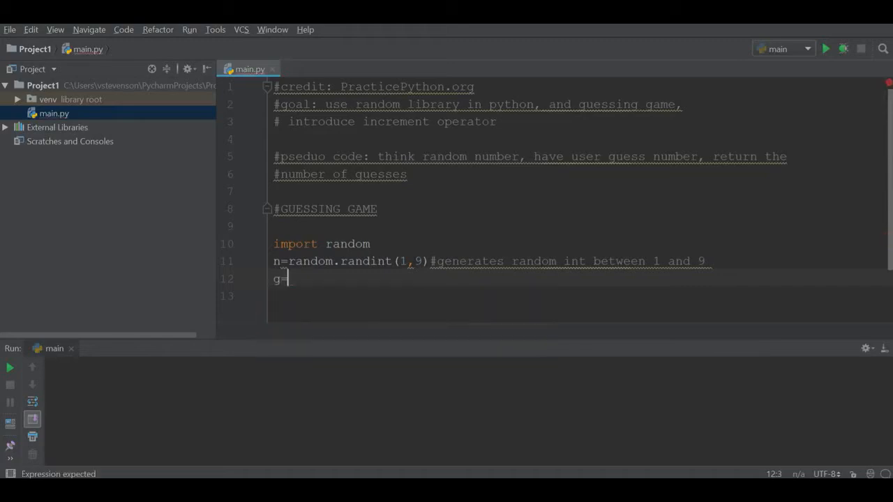
pyautogui.write('0#')
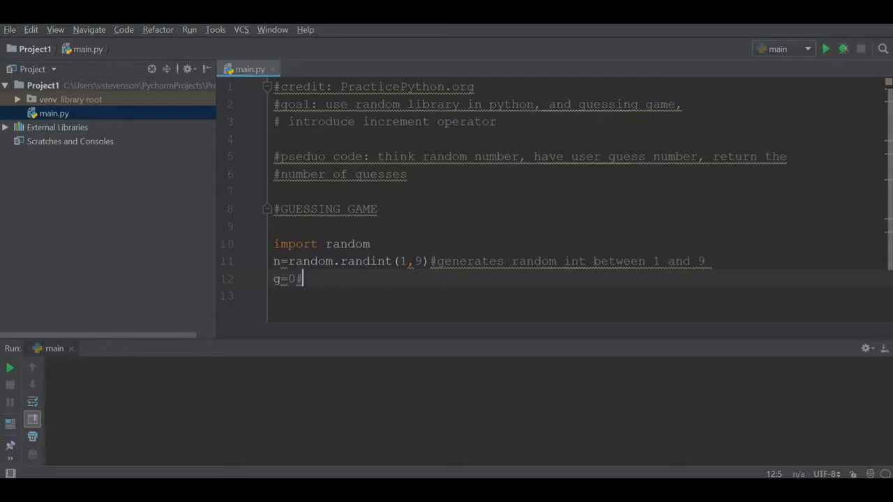
pyautogui.write('user')
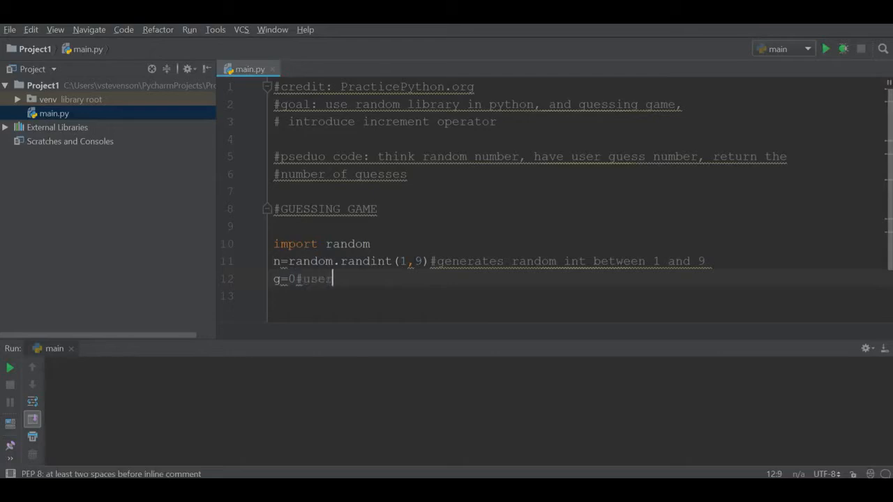
pyautogui.write("'s")
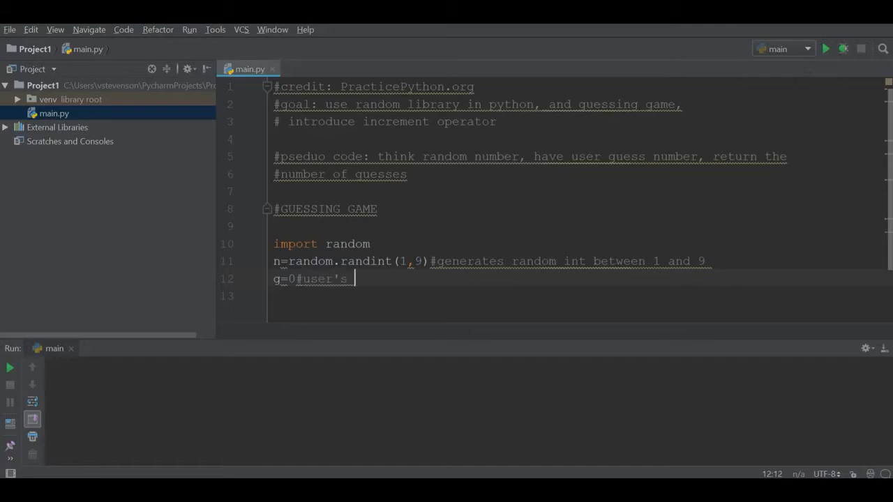
pyautogui.write('guess')
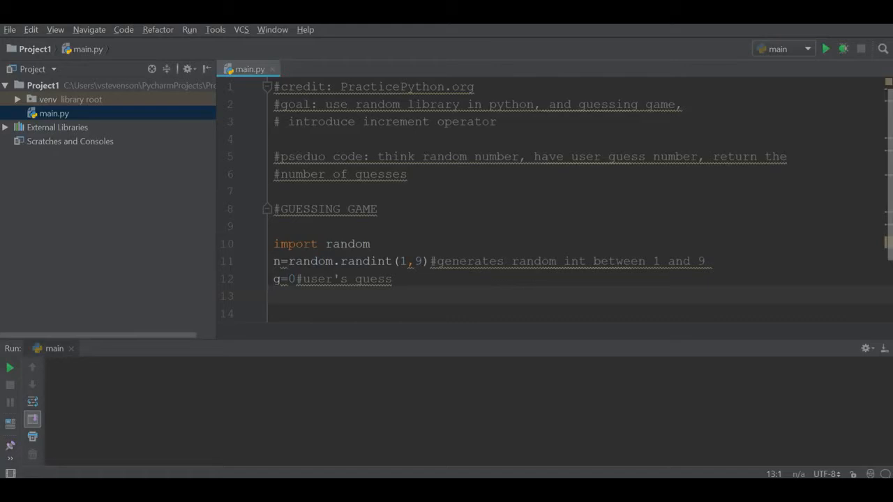
# Initialize numG=0 with the comment '#number of guesses made by user'.
pyautogui.write('numG=')
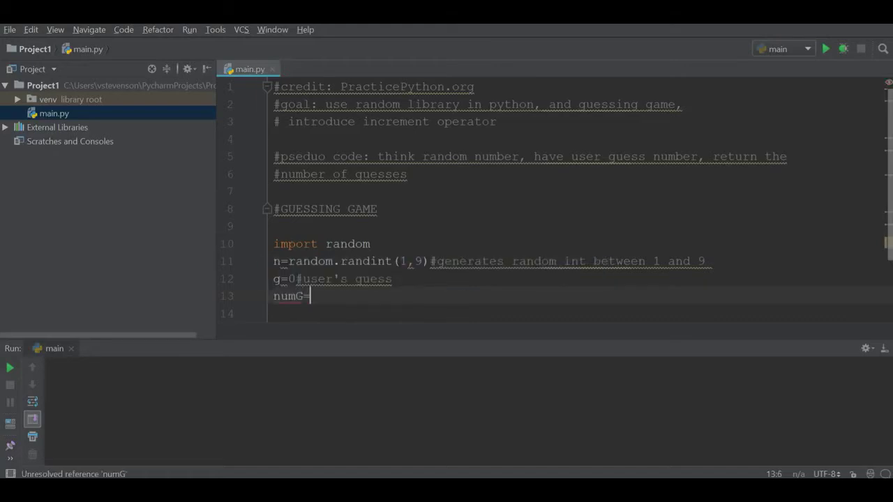
pyautogui.write('0')
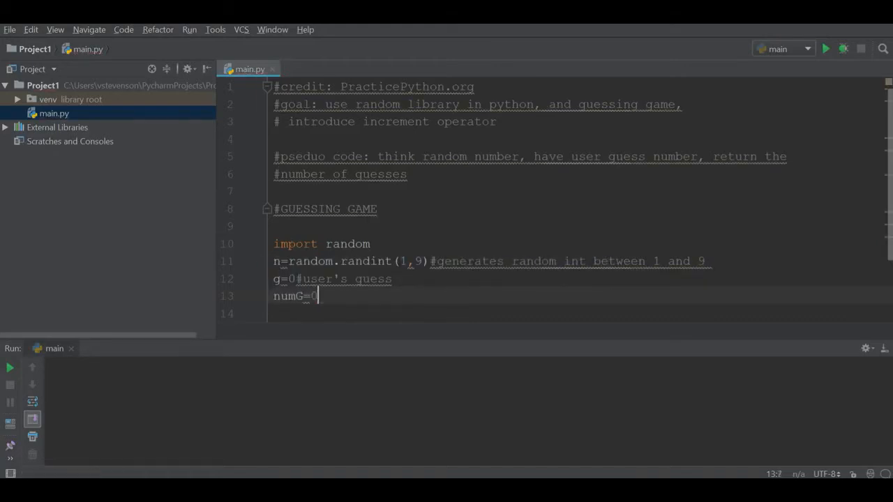
pyautogui.write('#numbe')
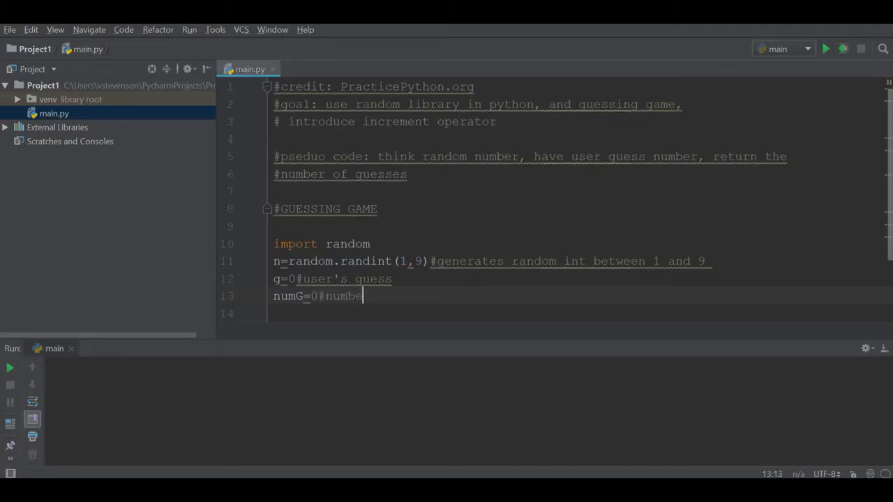
pyautogui.write('r of guesses made by user')
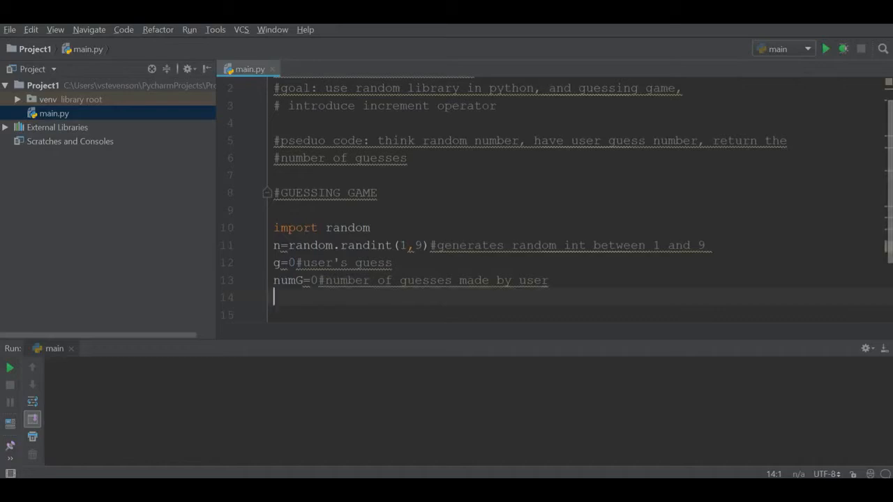
# Add print(n) with the comment '#for testing'.
pyautogui.write('print(n')
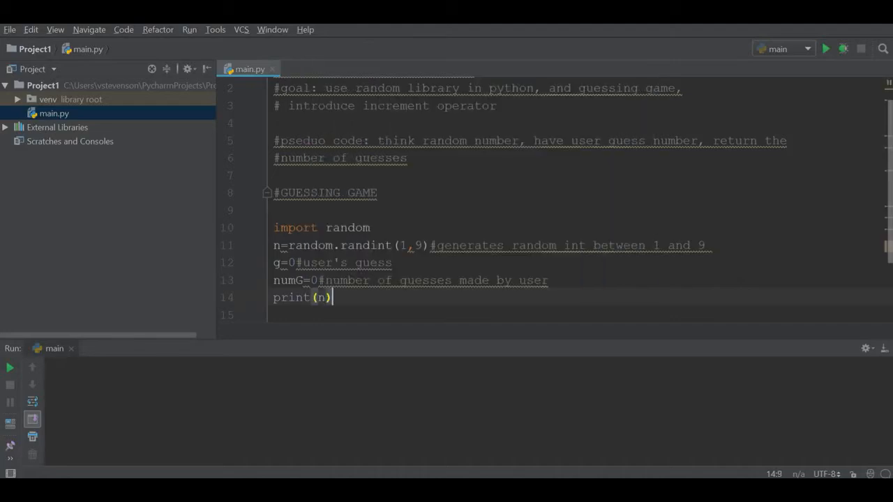
pyautogui.write('#for t')
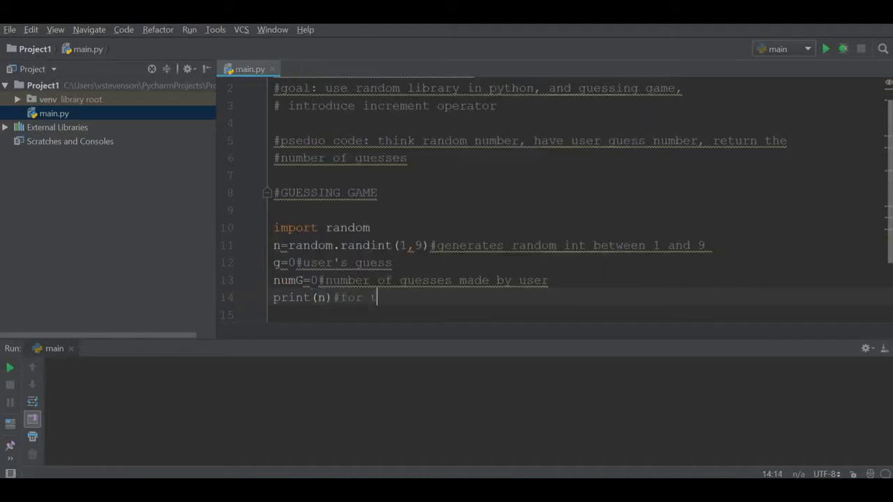
pyautogui.write('esting')
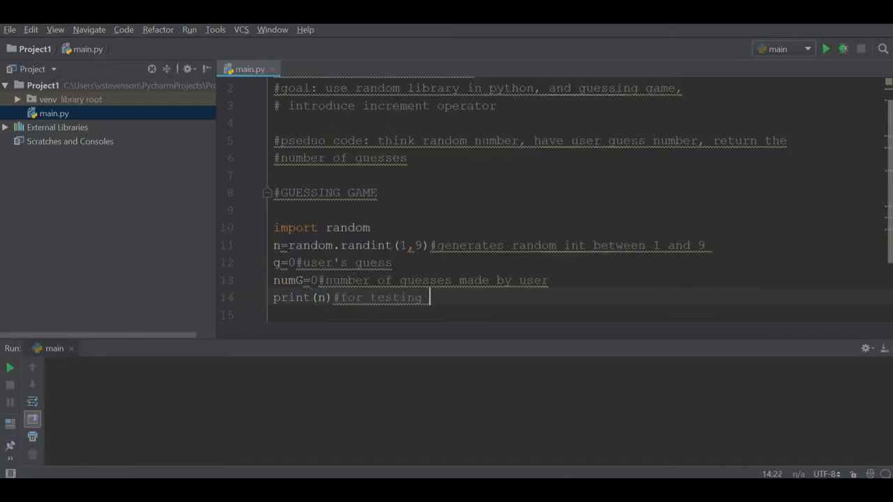
pyautogui.press('Return')
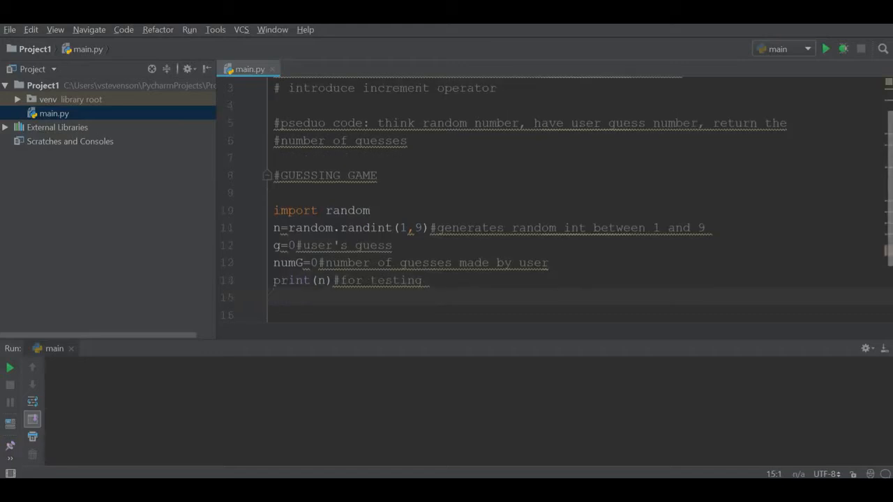
# Print the prompt "I'm thinking of a number between 1 and 9. What is it? (Type: quit to give up)".
pyautogui.write('print("')
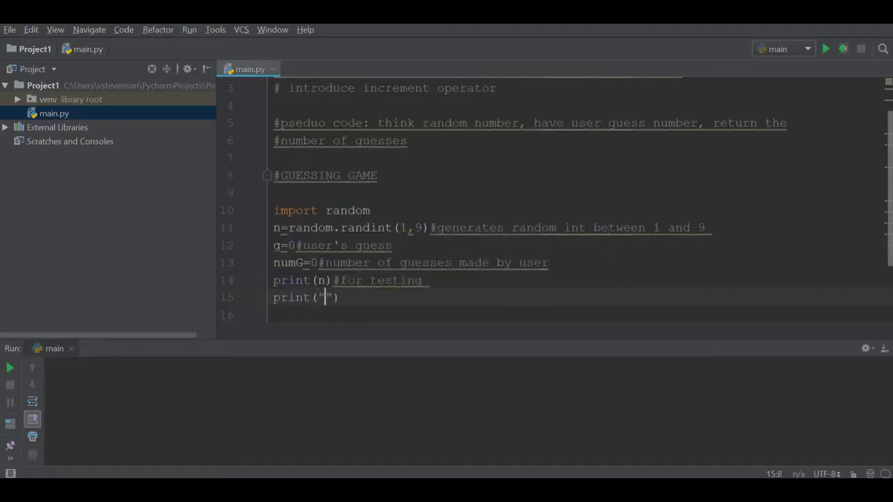
pyautogui.write("I'm thini")
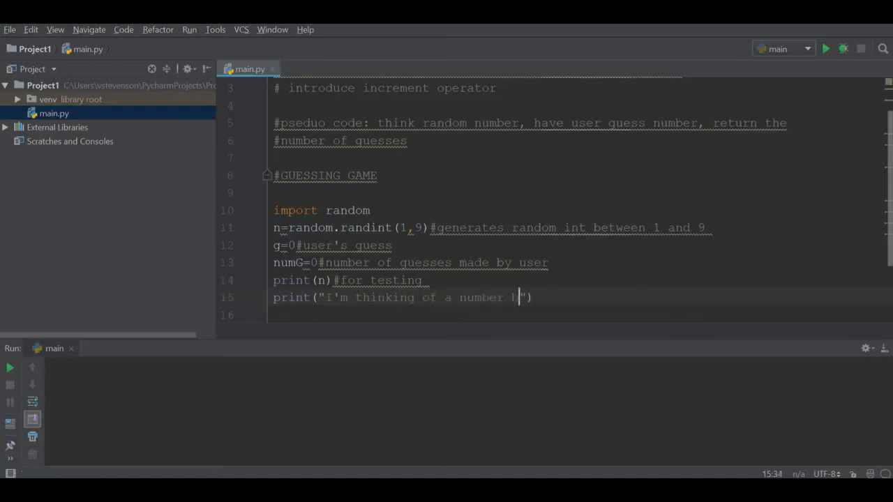
pyautogui.write('between 1')
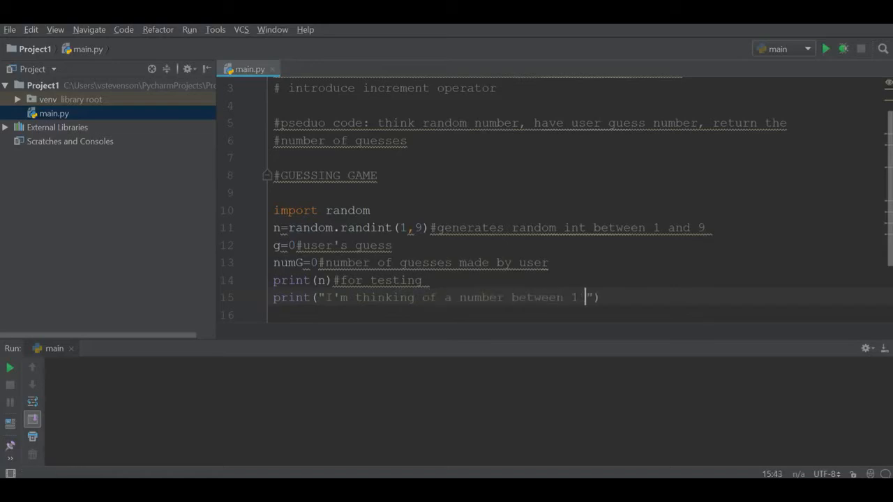
pyautogui.write('and 9.')
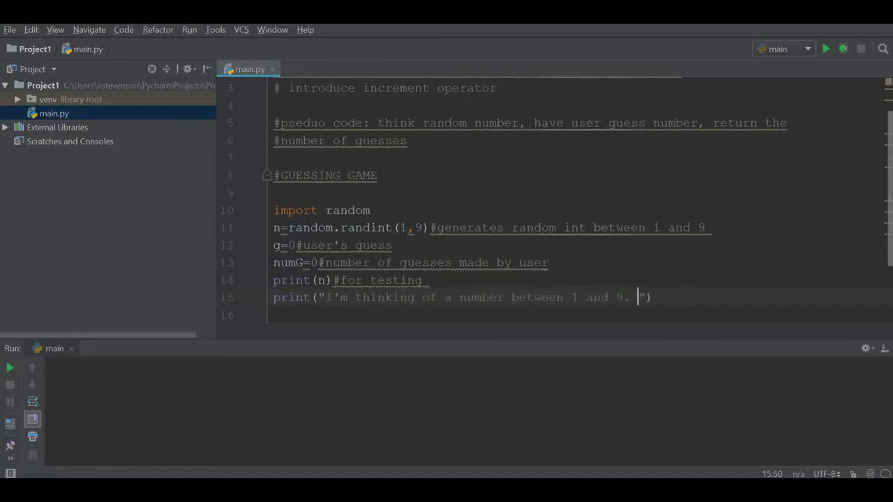
pyautogui.write('What is it? (Typ')
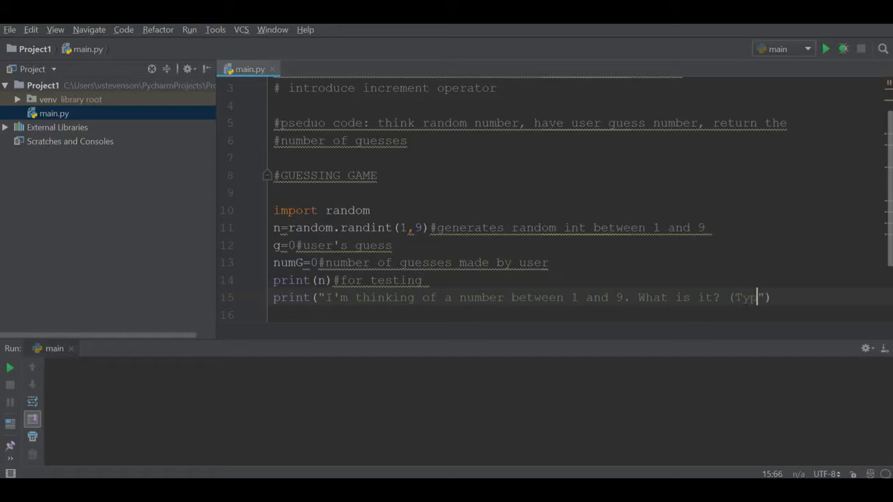
pyautogui.write(': quit')
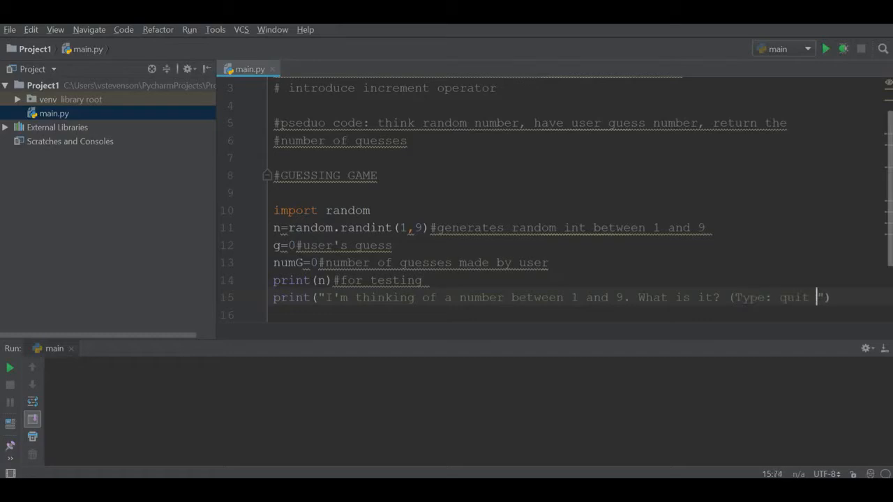
pyautogui.write('to give up')
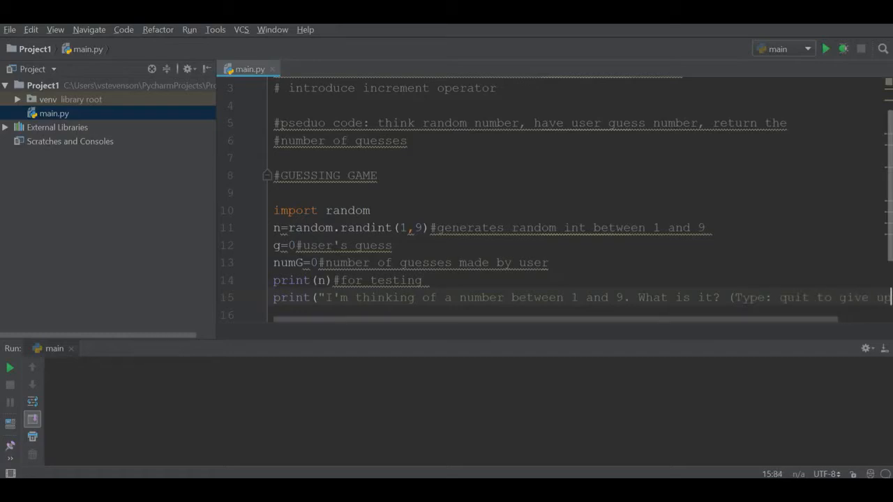
pyautogui.hscroll(3)
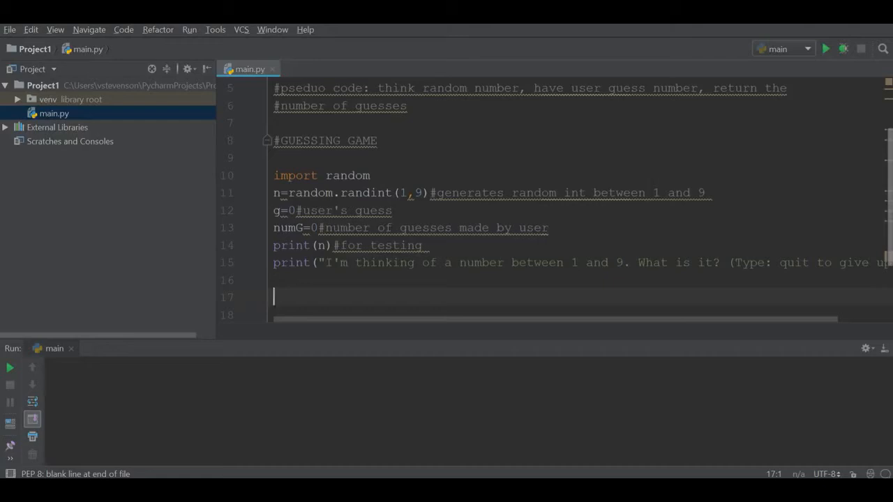
# Write while(g!="quit") with g=str(input("")) reading each guess inside the loop.
pyautogui.write('while')
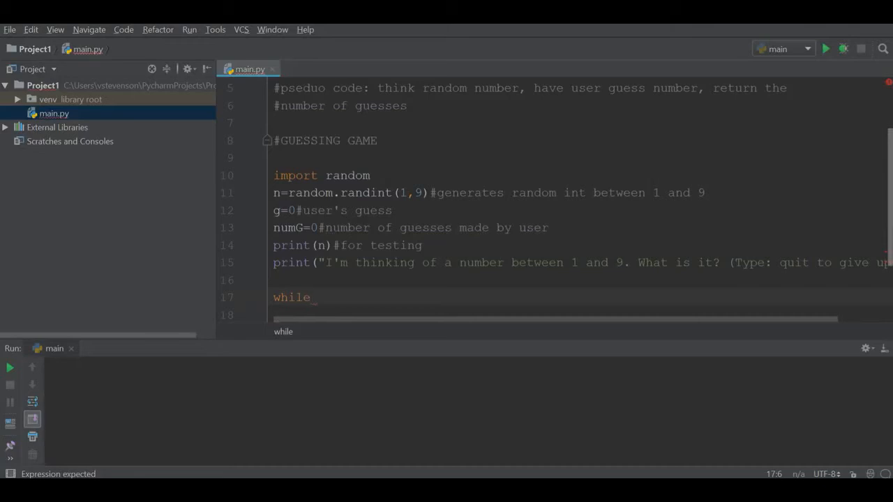
pyautogui.write('(')
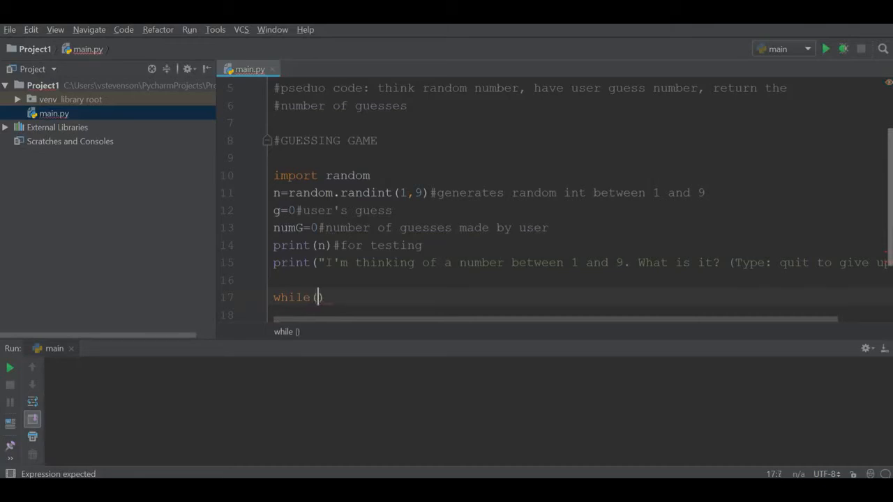
pyautogui.write('g!')
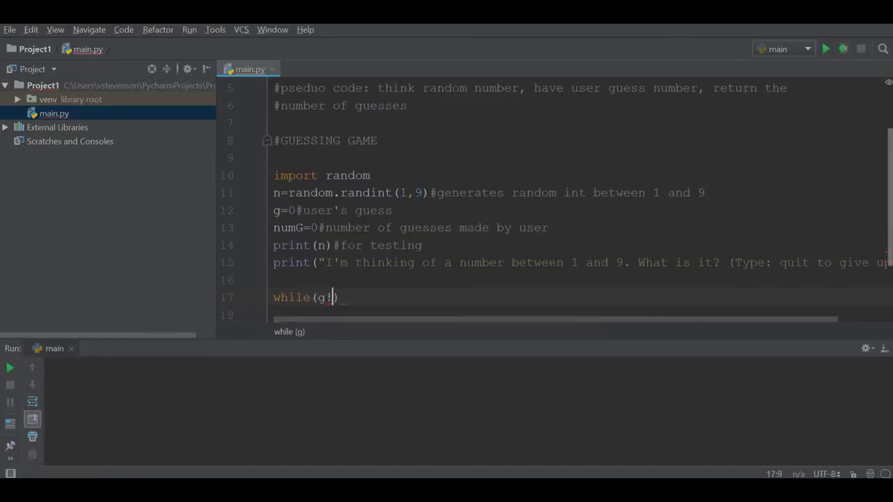
pyautogui.write('=')
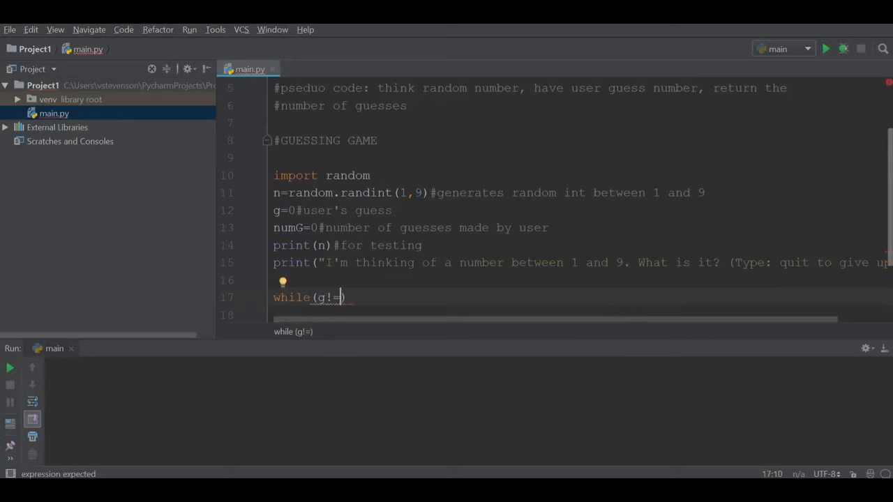
pyautogui.write('"q"')
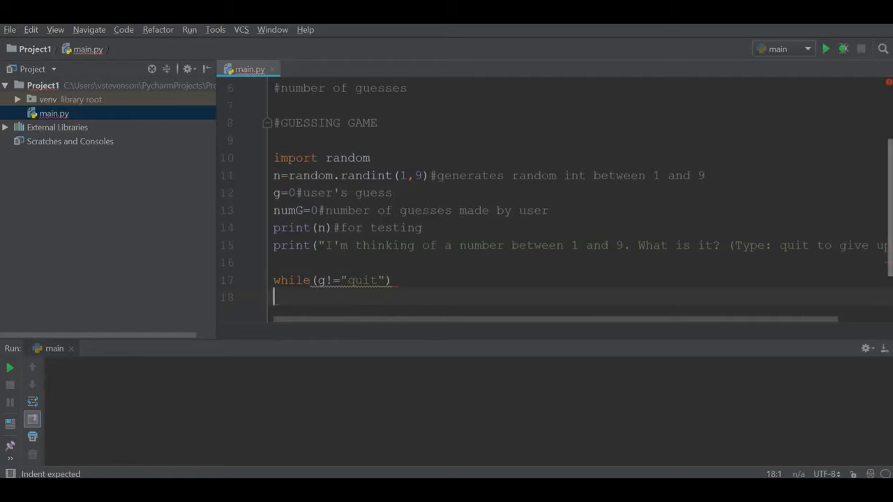
pyautogui.press('tab')
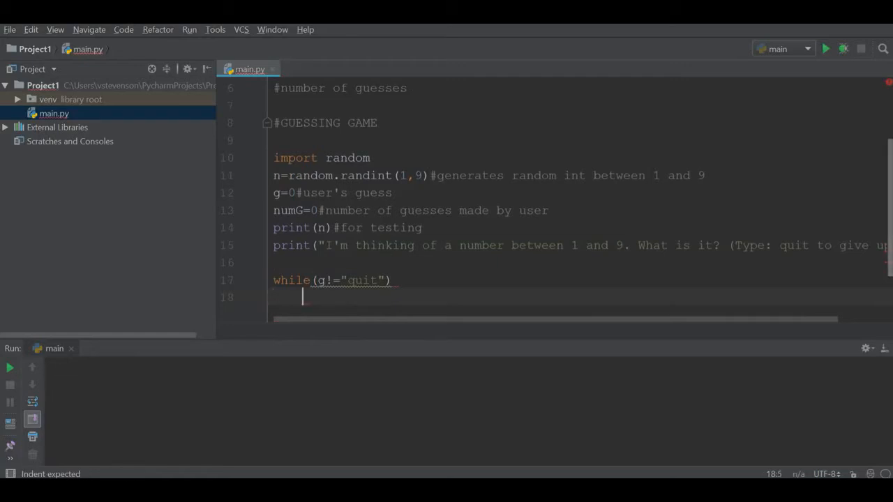
pyautogui.write('g=str')
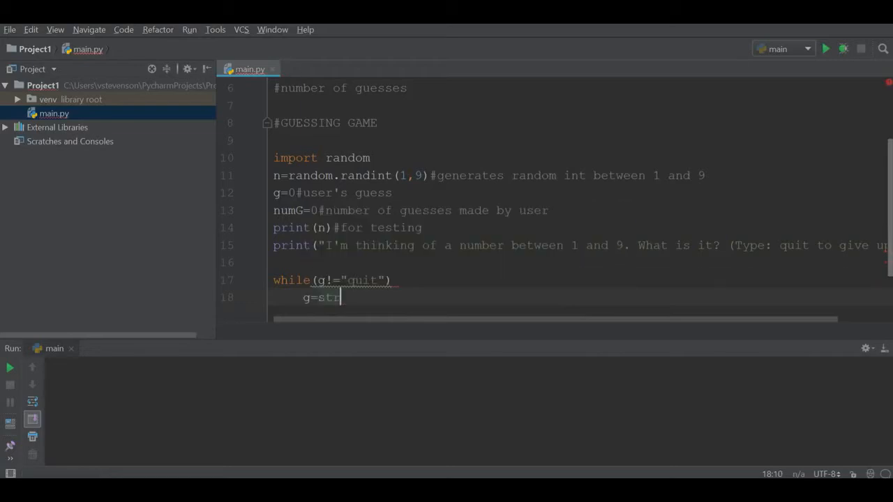
pyautogui.write('(input(')
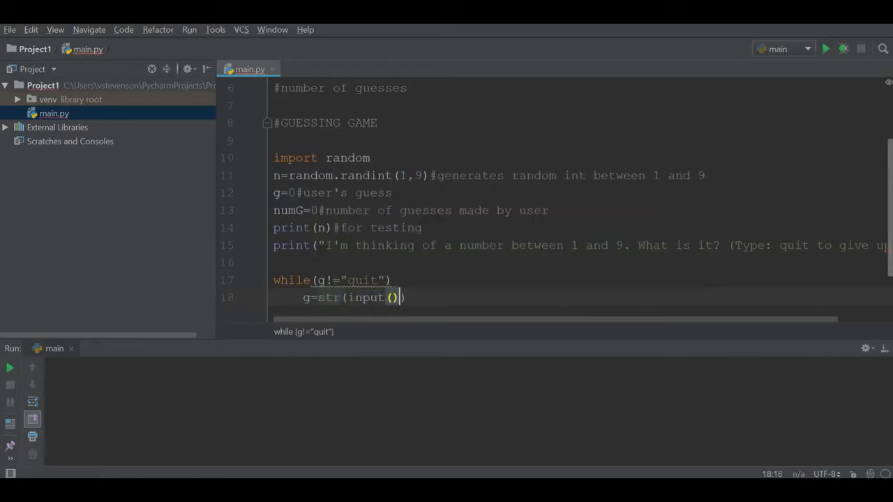
pyautogui.write('""')
pyautogui.write('if(g==')
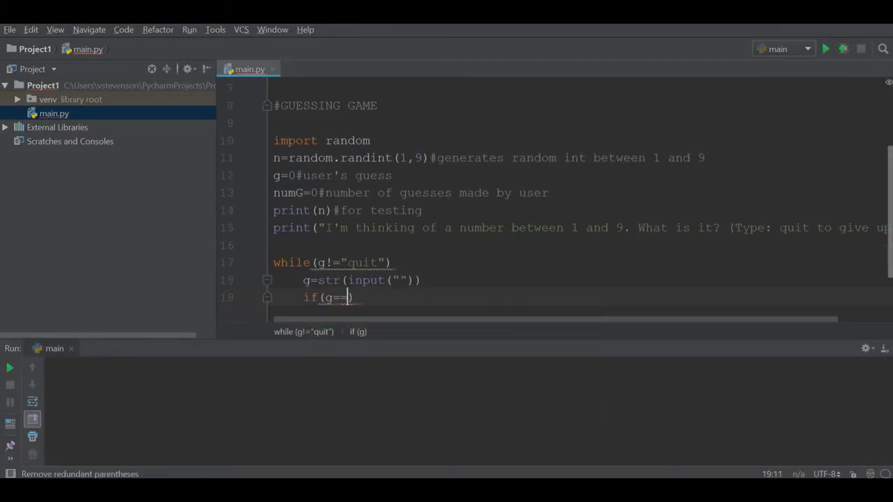
# Add the "quit" check that prints 'You gave up after' + str(numG) guesses and breaks.
pyautogui.write('"quit"')
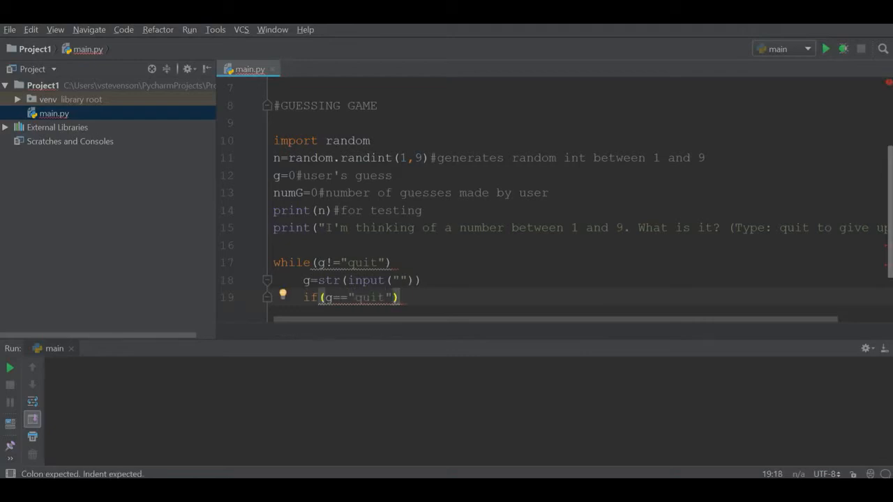
pyautogui.write('print("')
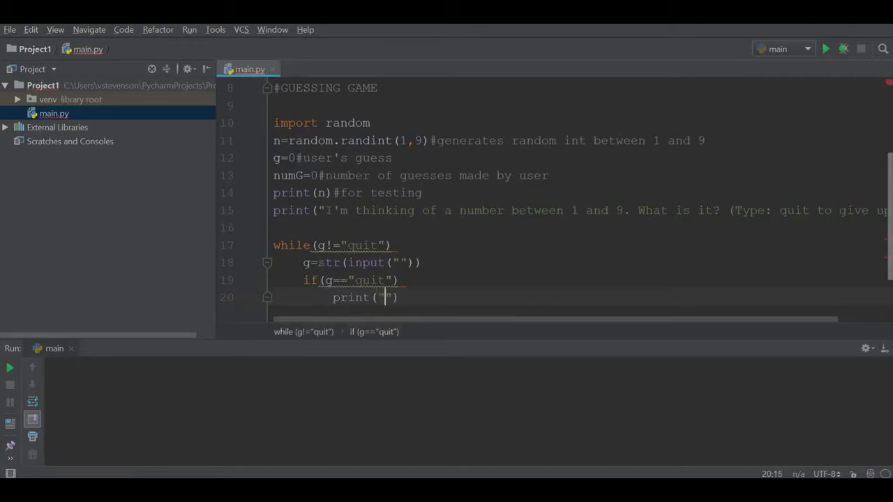
pyautogui.write('You gave up a')
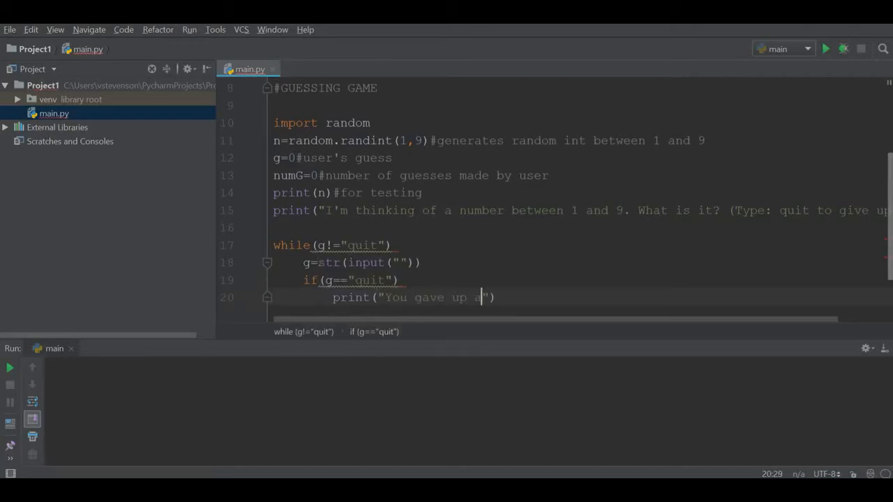
pyautogui.write('fter')
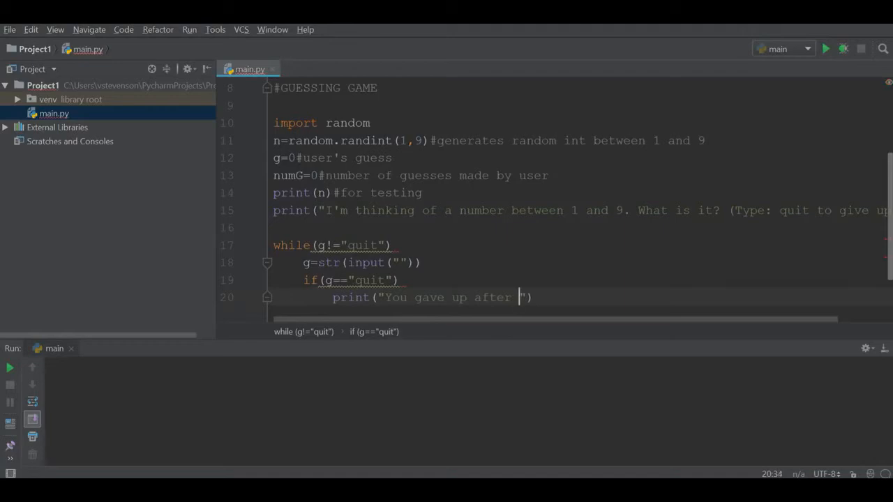
pyautogui.write('+')
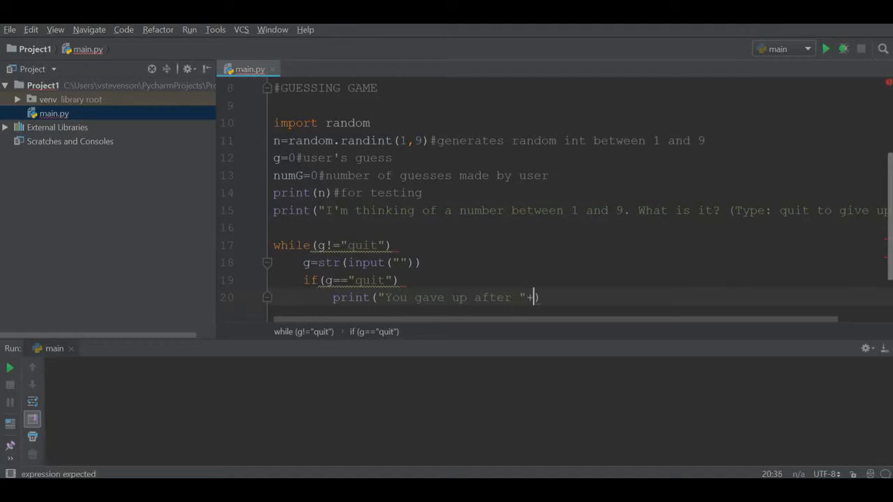
pyautogui.write('str()')
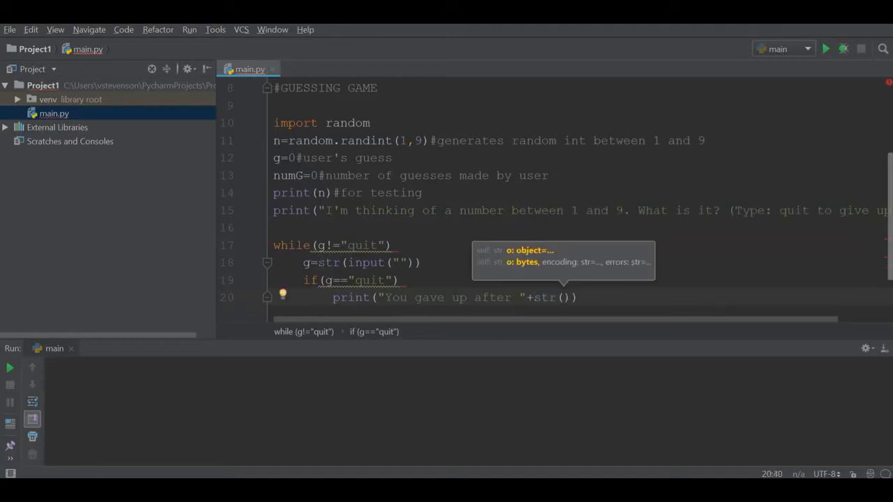
pyautogui.write('numG')
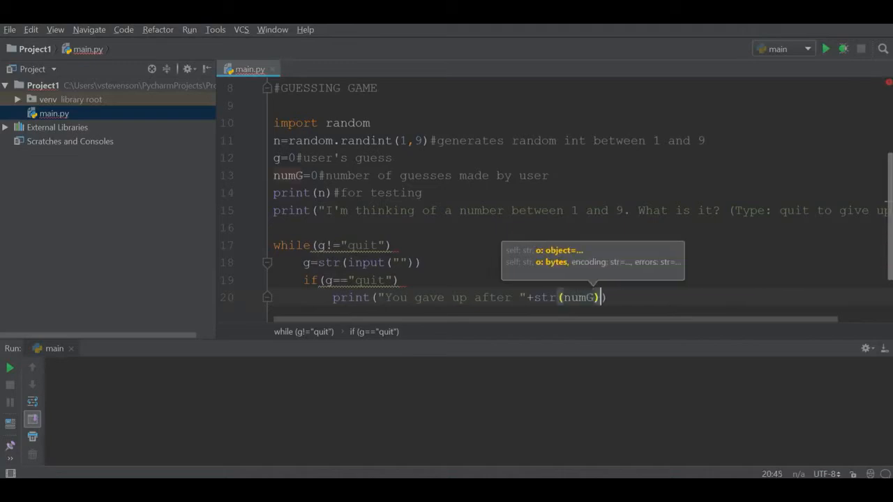
pyautogui.write('+" guesses. :(')
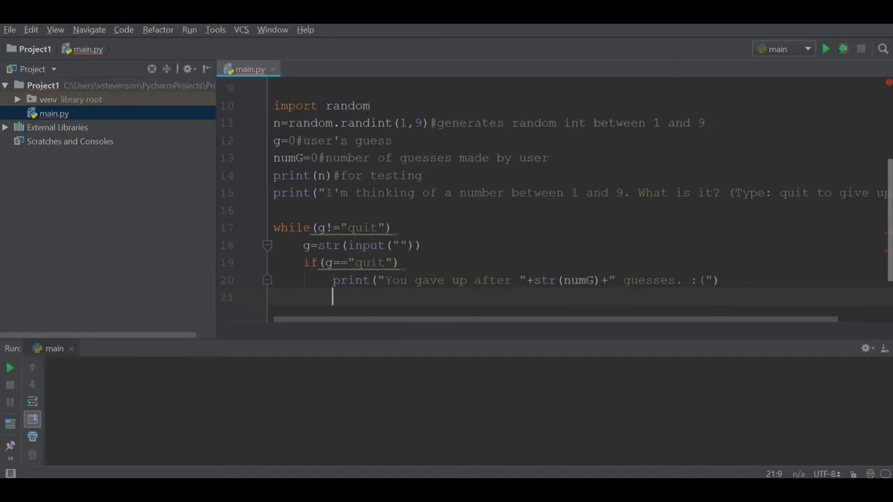
pyautogui.write('break')
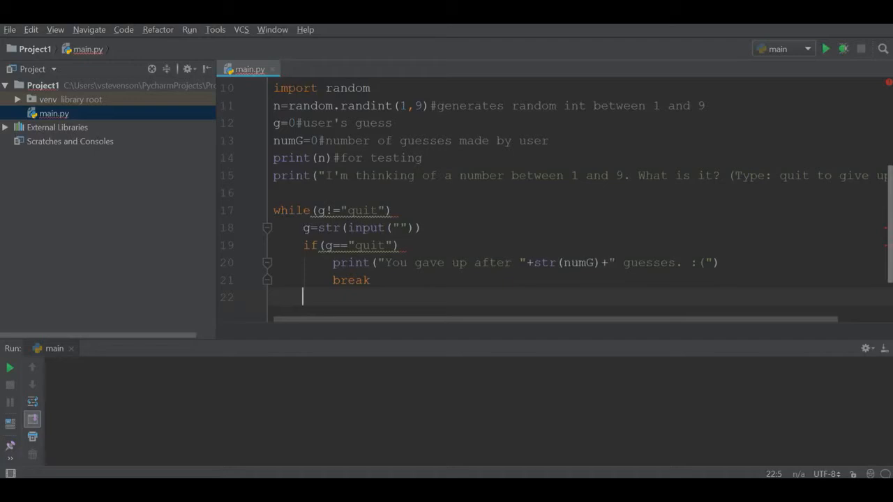
# Convert the guess with g=int(g) and start an if statement below it.
pyautogui.write('g')
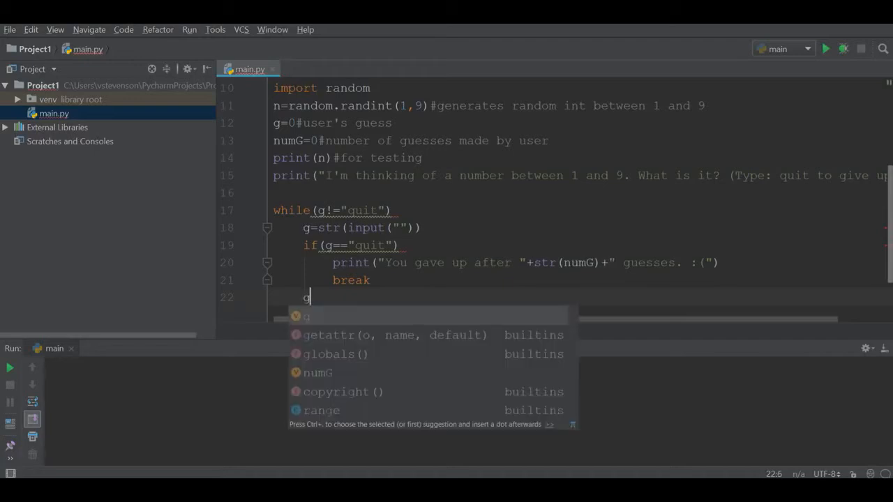
pyautogui.write('=')
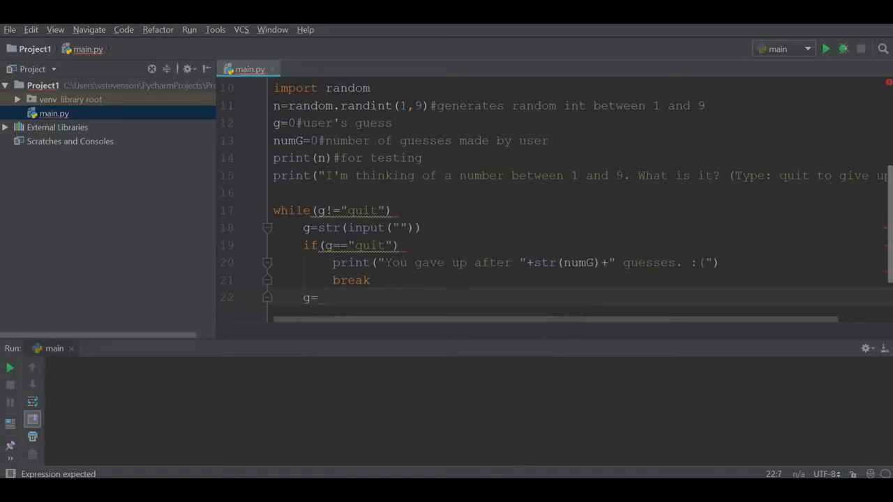
pyautogui.write('int(g')
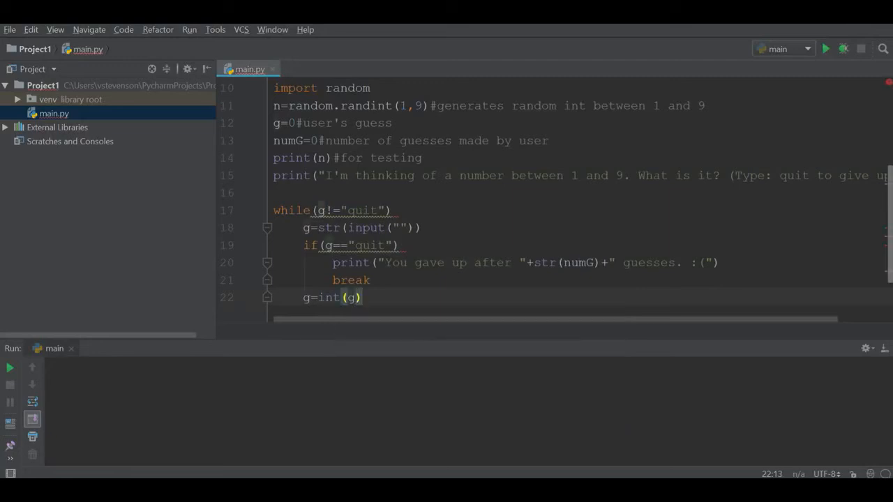
pyautogui.write('if')
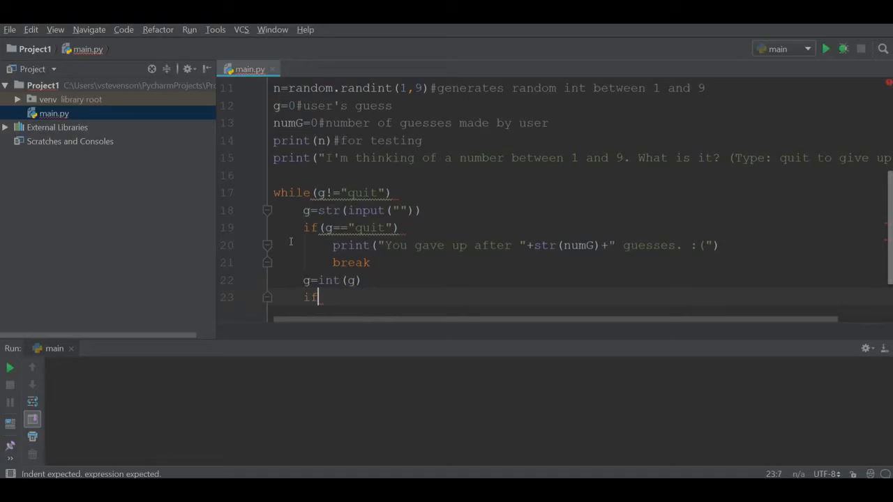
# Write the if(g<n) branch that prints "Too low.".
pyautogui.write('()')
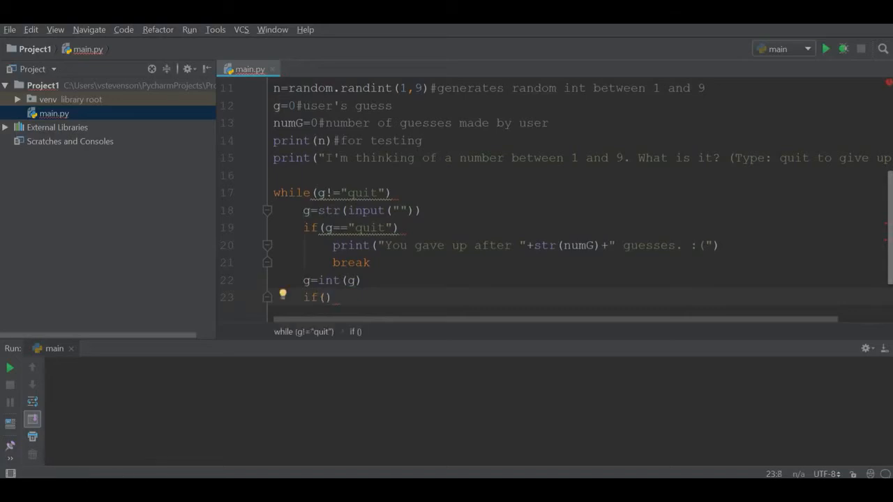
pyautogui.write('g')
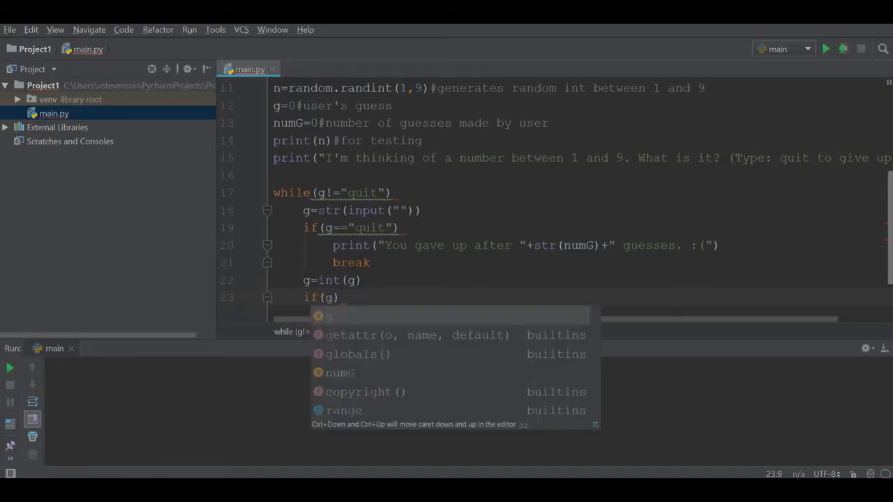
pyautogui.write('<')
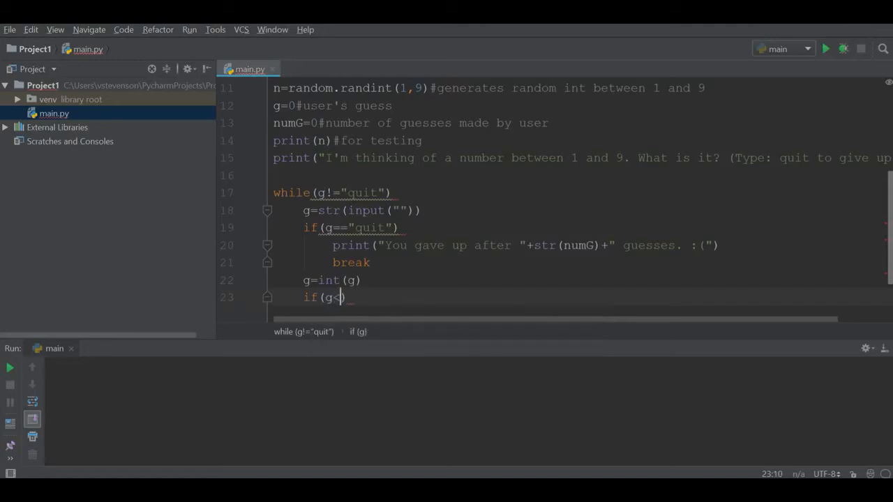
pyautogui.write('n)')
pyautogui.write('print("Too ')
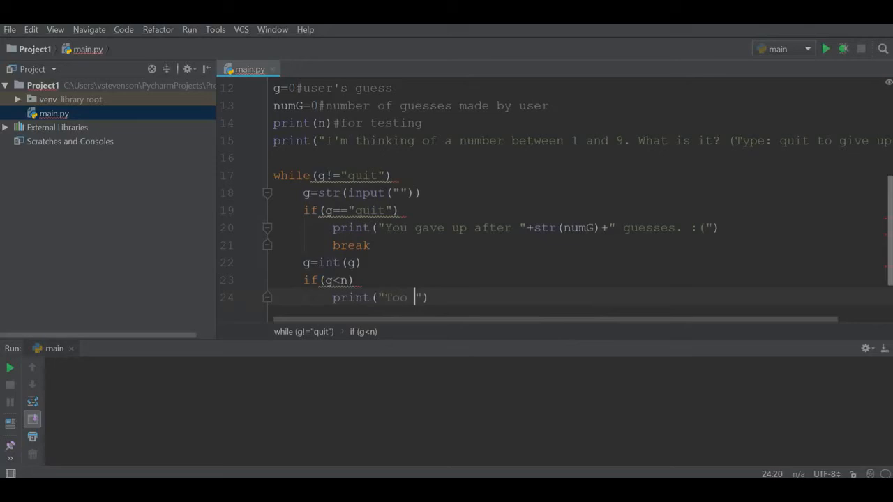
pyautogui.write('low.")')
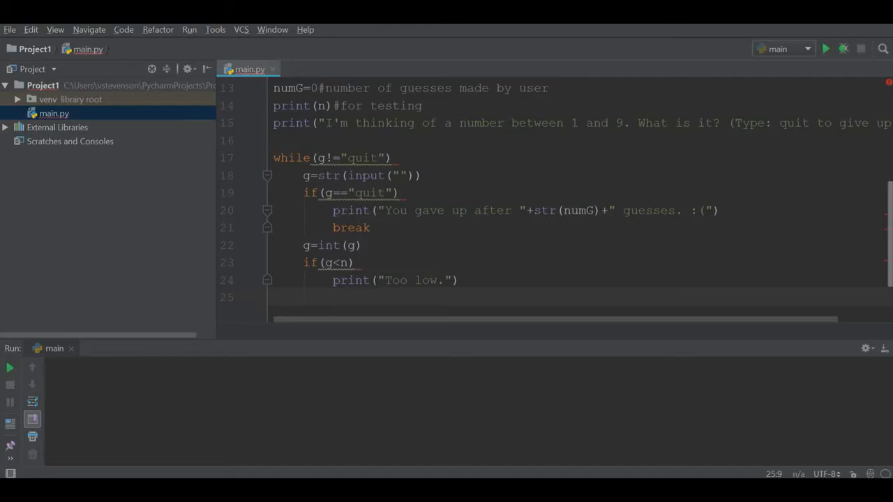
# Increment numG+=1 with the comment '#increment the number of guesses'.
pyautogui.write('numG')
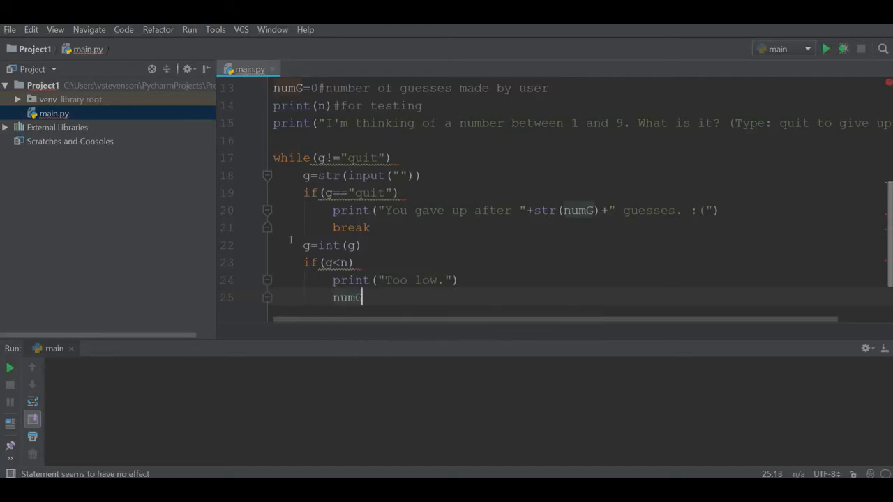
pyautogui.write('+')
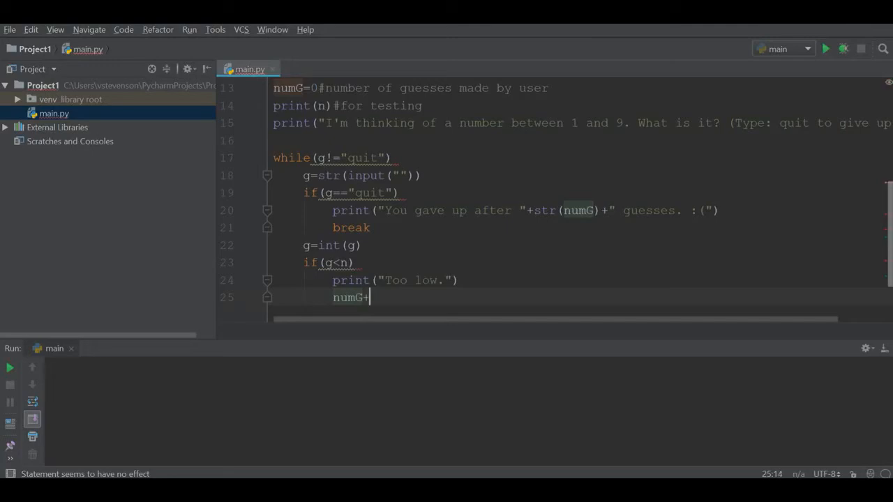
pyautogui.write('=1')
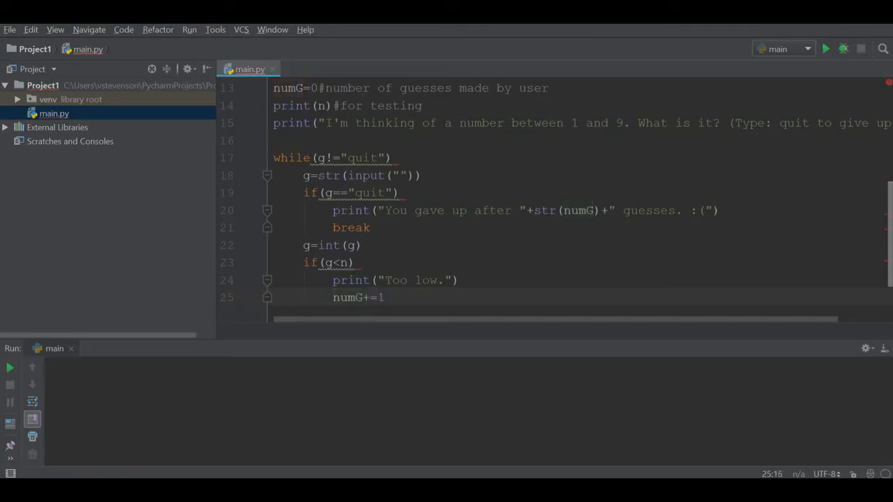
pyautogui.write('#increment')
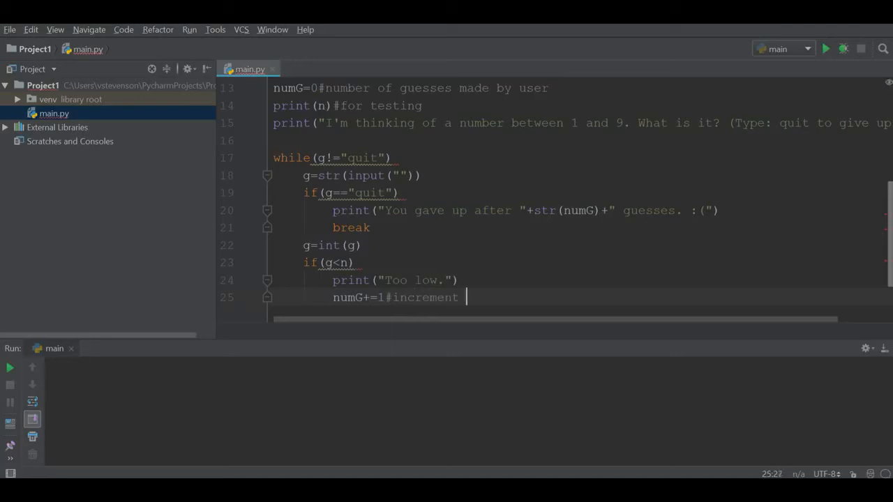
pyautogui.write('the number o')
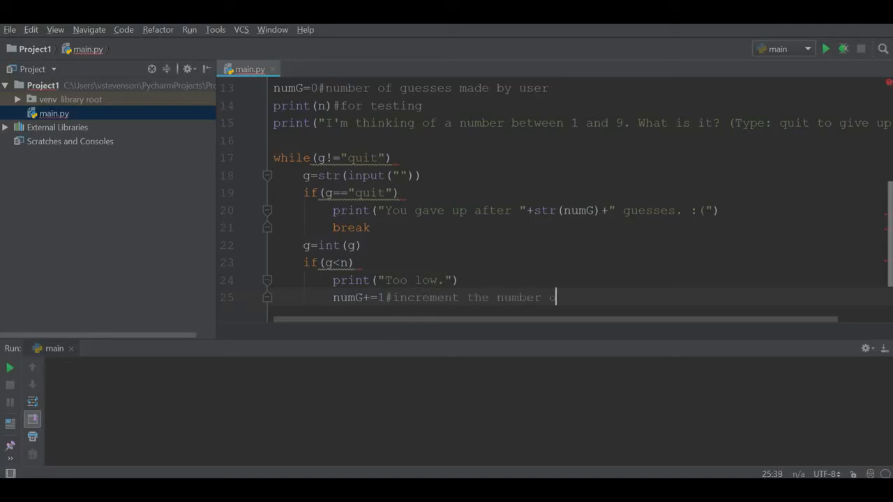
pyautogui.write('f guesses')
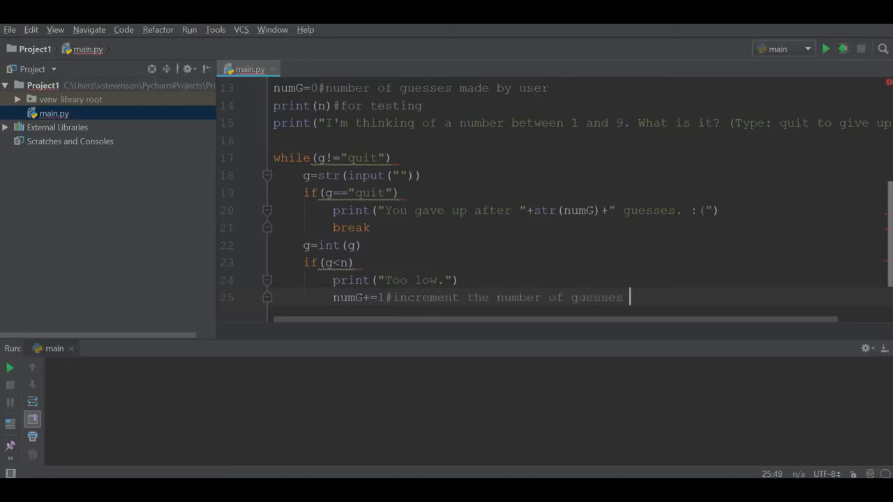
pyautogui.press('Return')
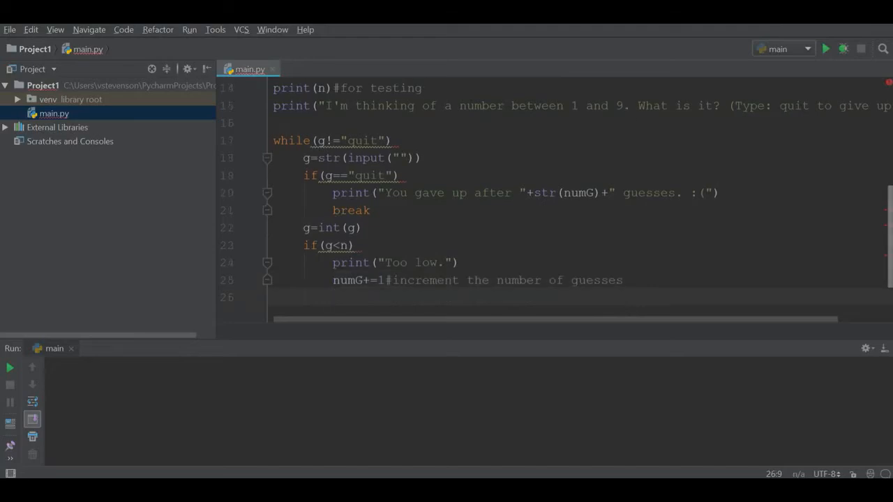
# Write the elif(int(g)>n) branch that prints "Too high." and increments numG.
pyautogui.write('elif(int(g')
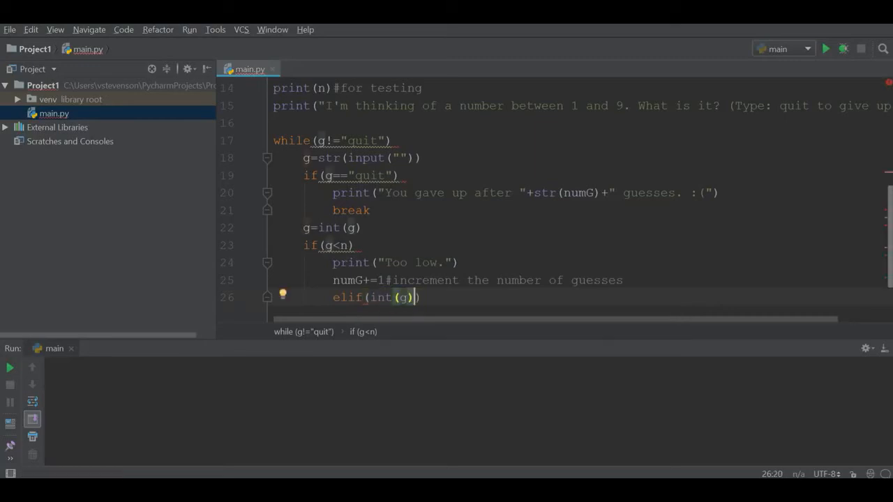
pyautogui.write('>n')
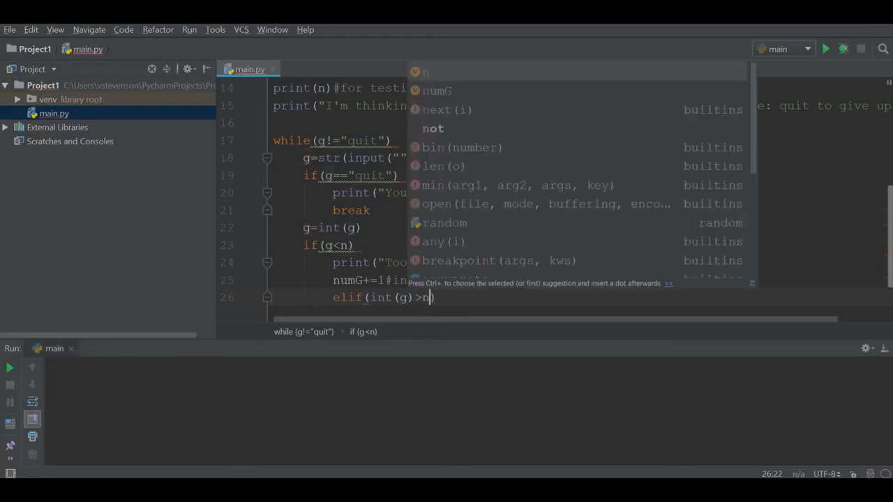
pyautogui.press('escape')
pyautogui.write('numG+1')
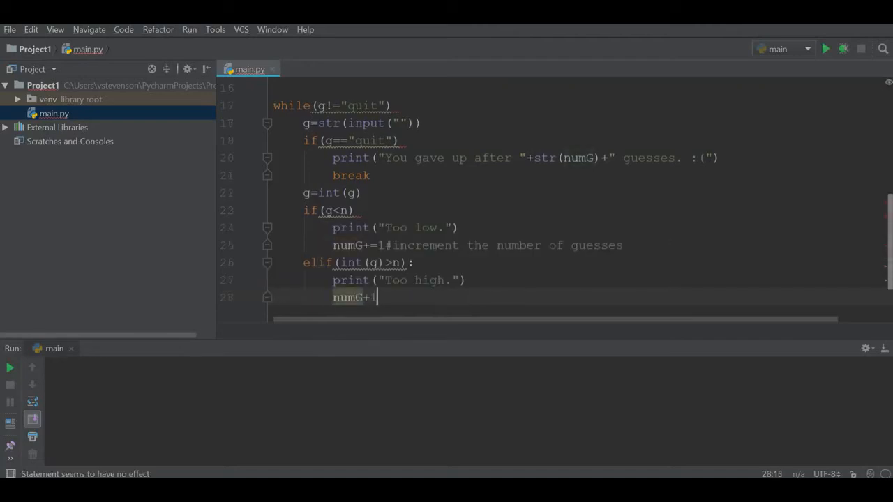
pyautogui.write('=')
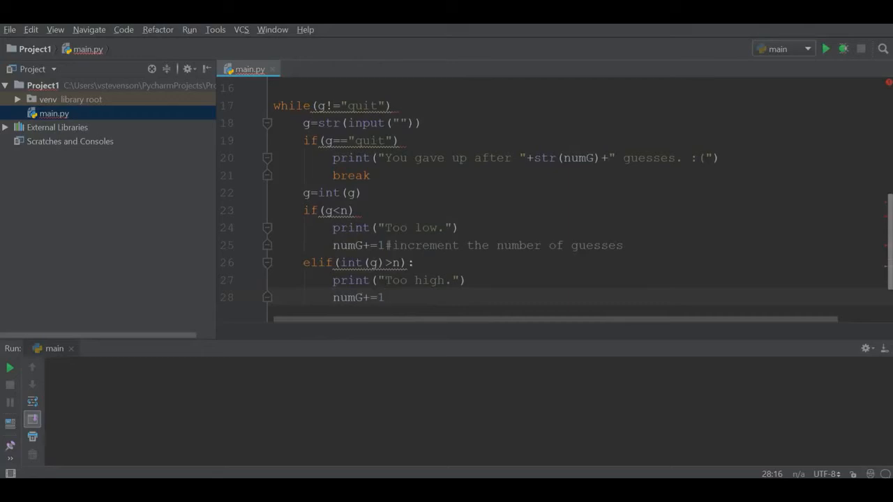
pyautogui.write('e')
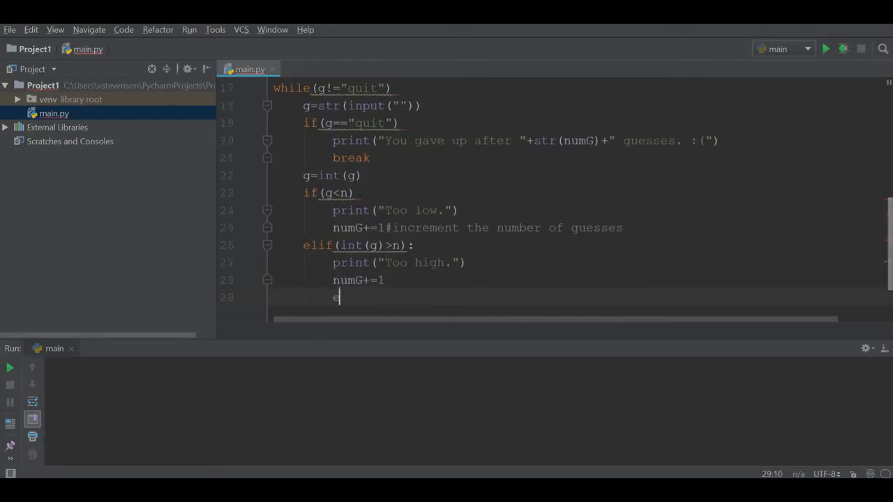
# Write elif(int(g)==n) and begin its print with str(n)+" is right!".
pyautogui.write('lse')
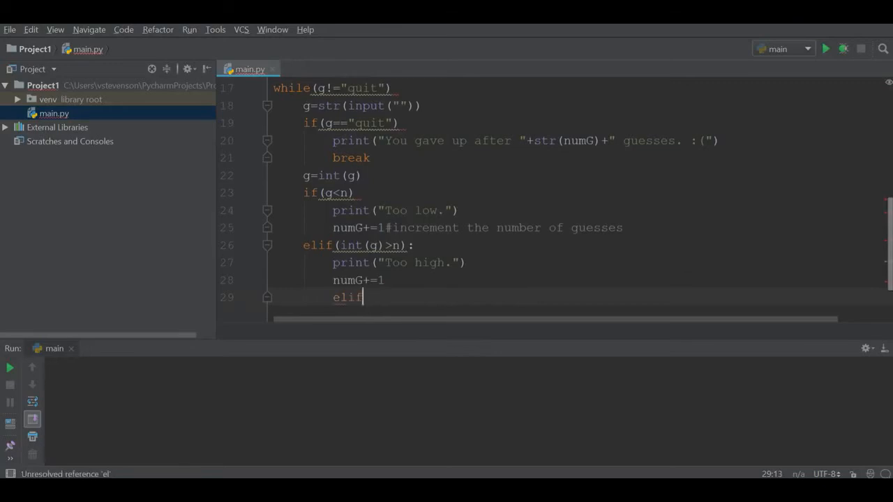
pyautogui.write('(')
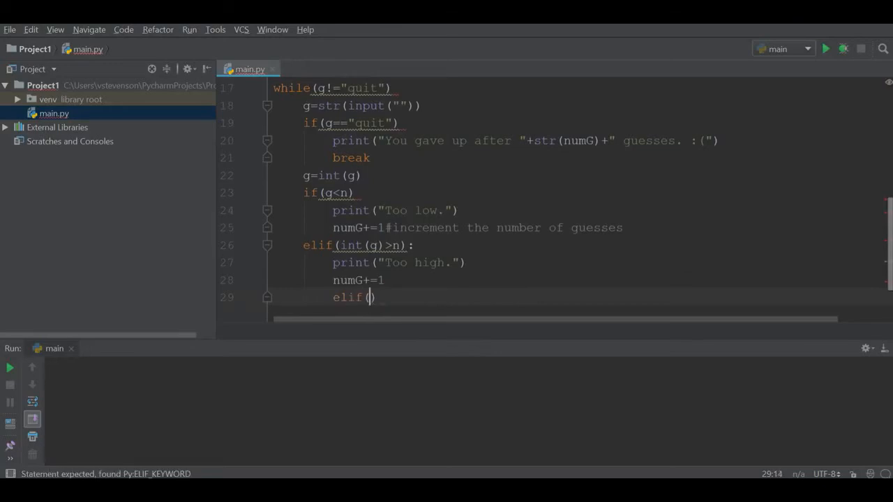
pyautogui.write('int(')
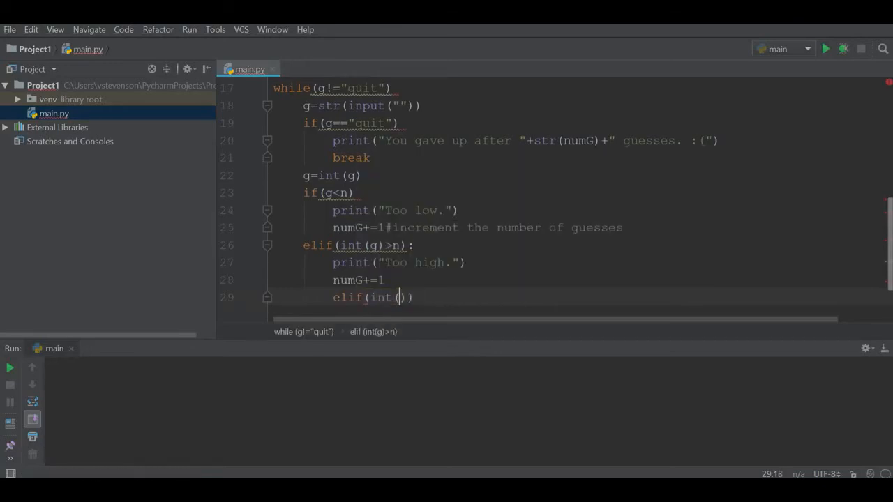
pyautogui.write('g)==')
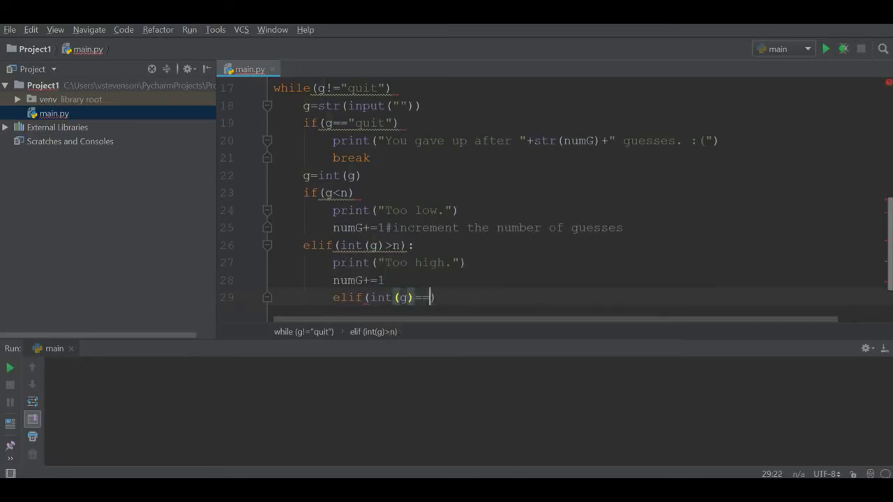
pyautogui.write('n)')
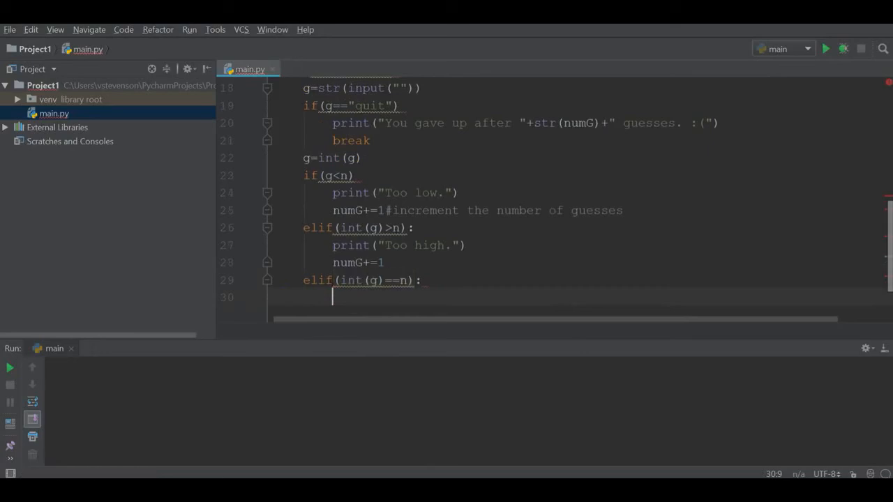
pyautogui.write('print()')
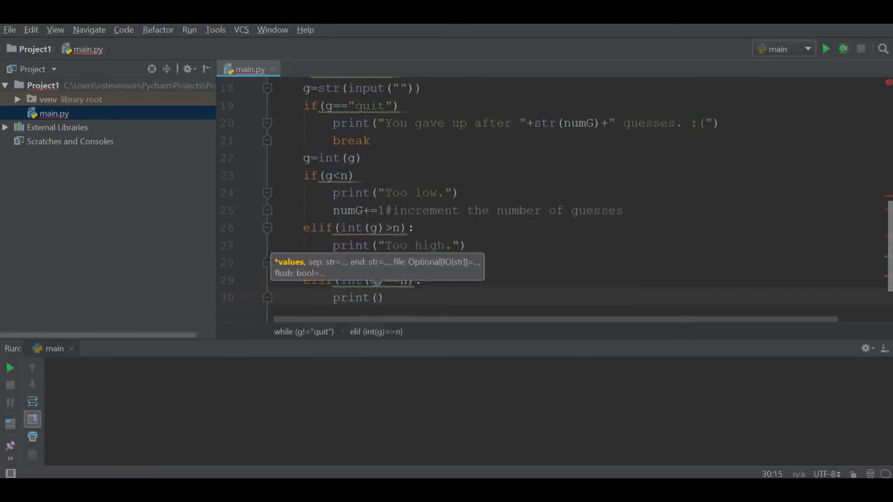
pyautogui.write('str(')
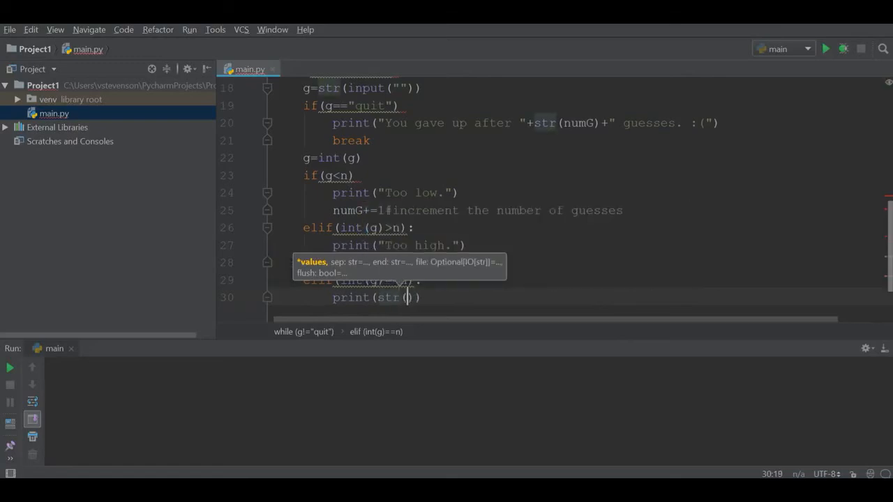
pyautogui.write('n')
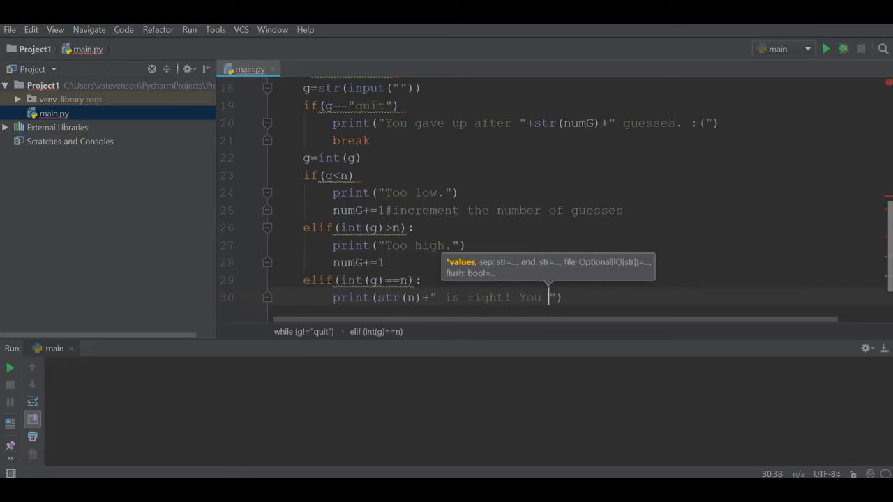
# Finish the message 'You got it in ' + str(numG) + ' guesses.' and review the code.
pyautogui.write('got it in')
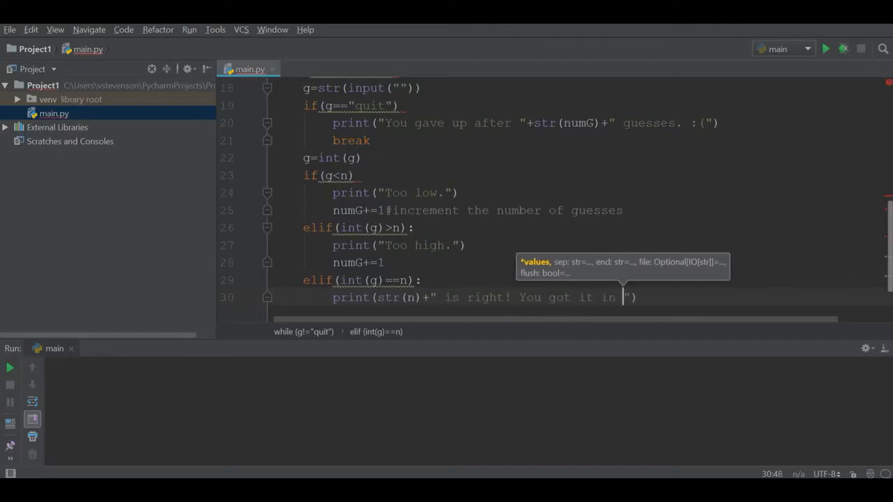
pyautogui.write('str(')
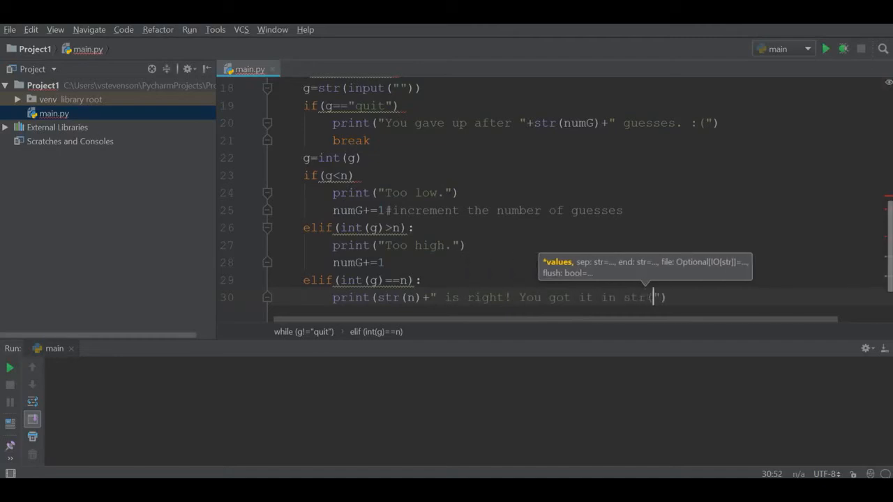
pyautogui.write('num')
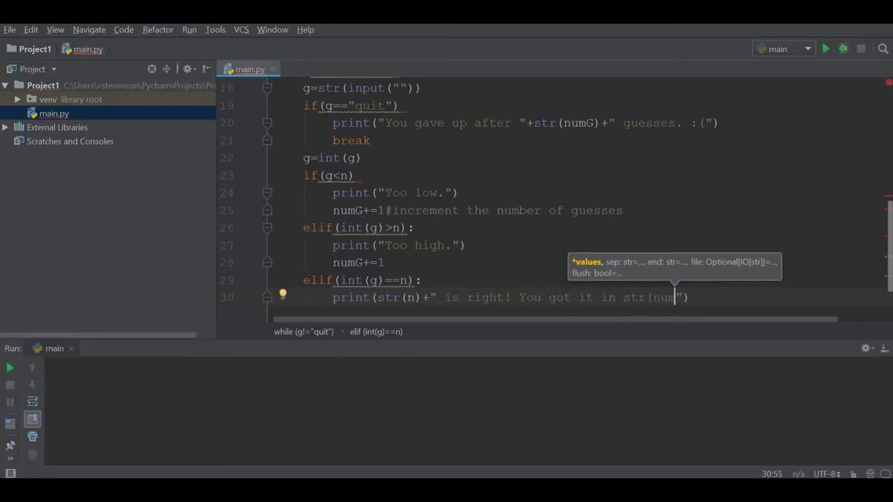
pyautogui.press('BackSpace')
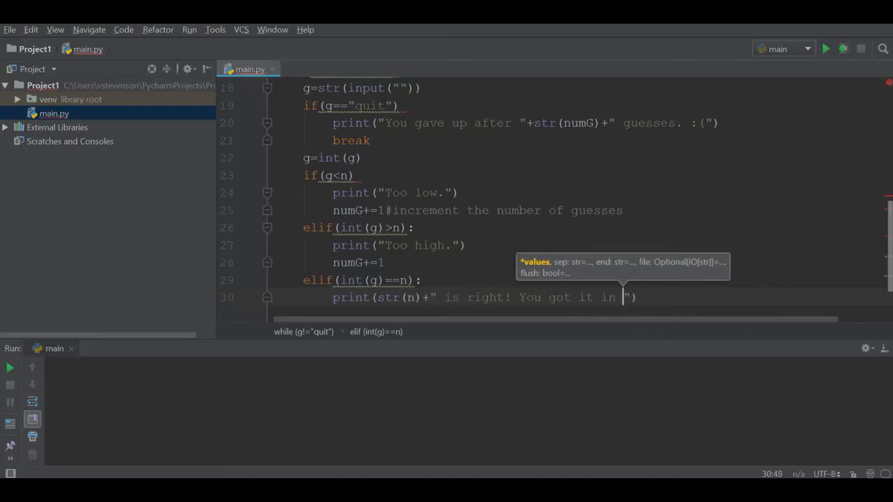
pyautogui.write('+')
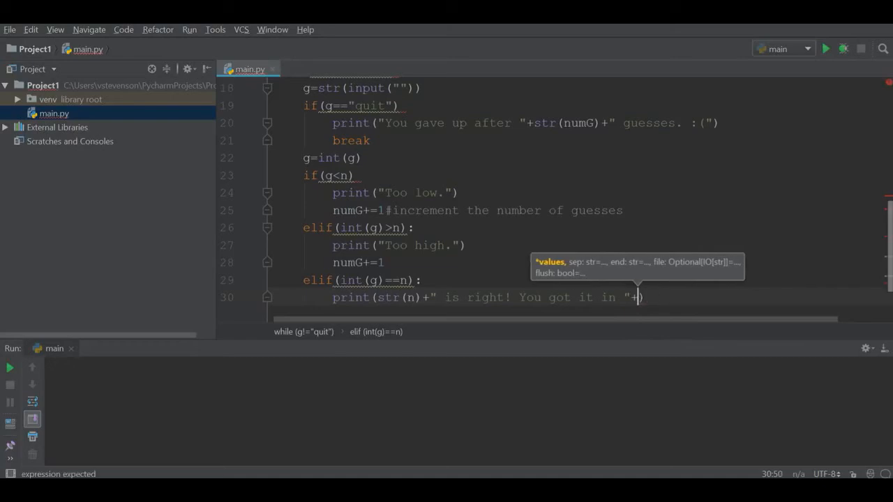
pyautogui.write('str(numG')
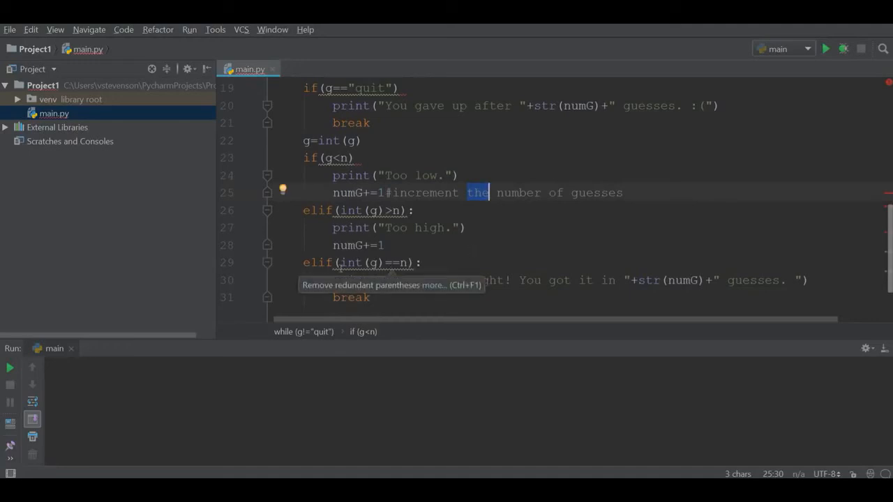
pyautogui.scroll(3)
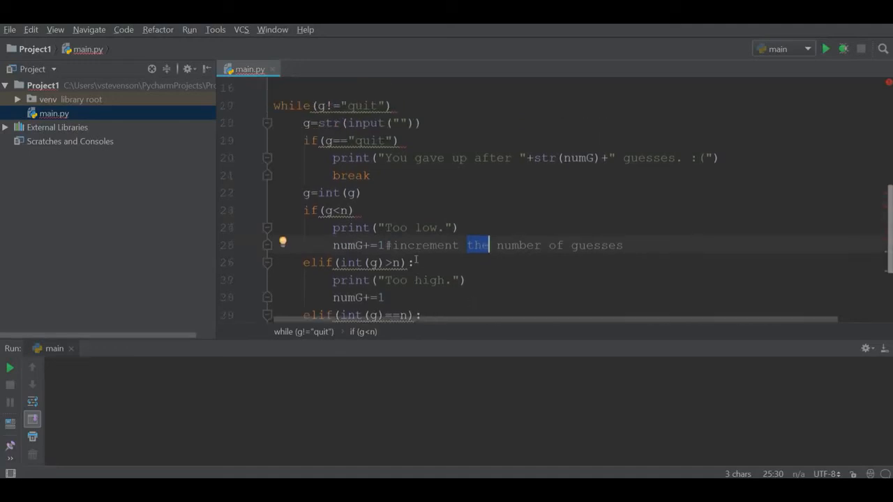
pyautogui.scroll(-3)
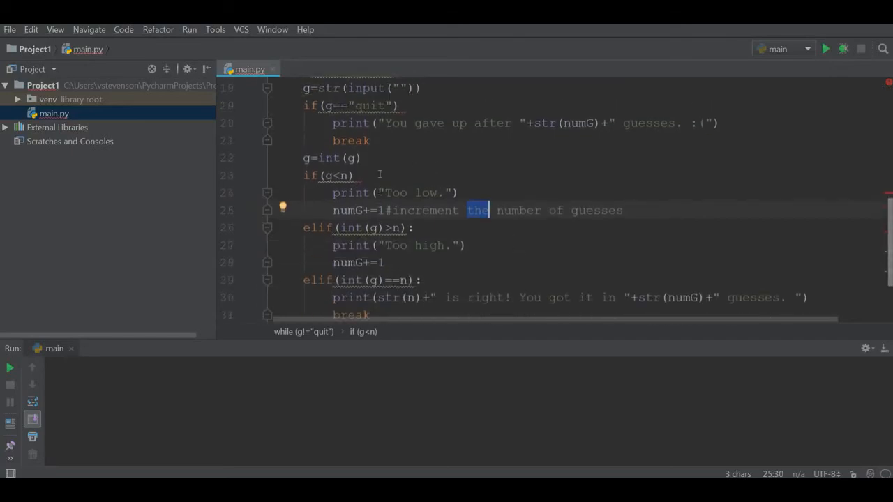
pyautogui.scroll(3)
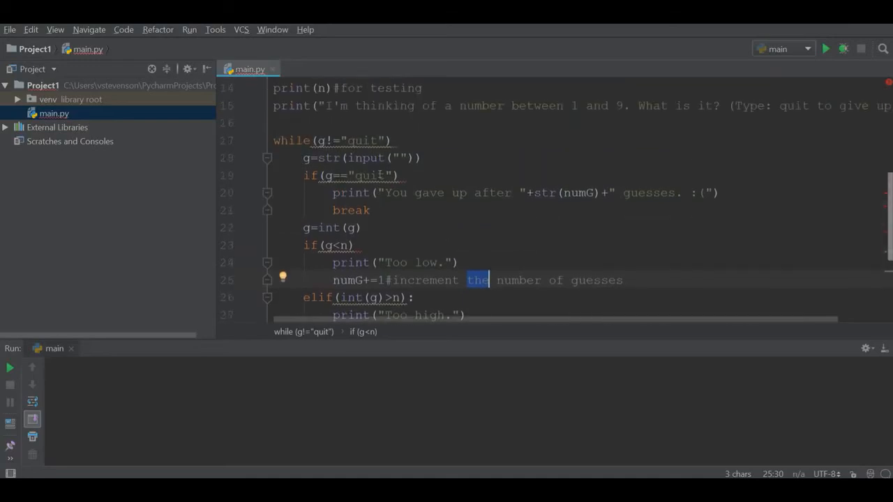
pyautogui.scroll(-3)
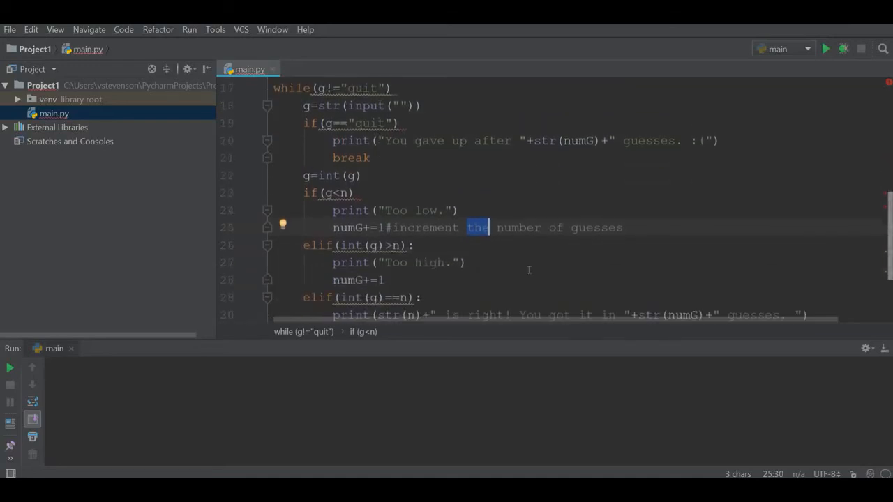
# Change the too-low check to if(int(g)<n) to match the other branches.
pyautogui.click(403, 227)
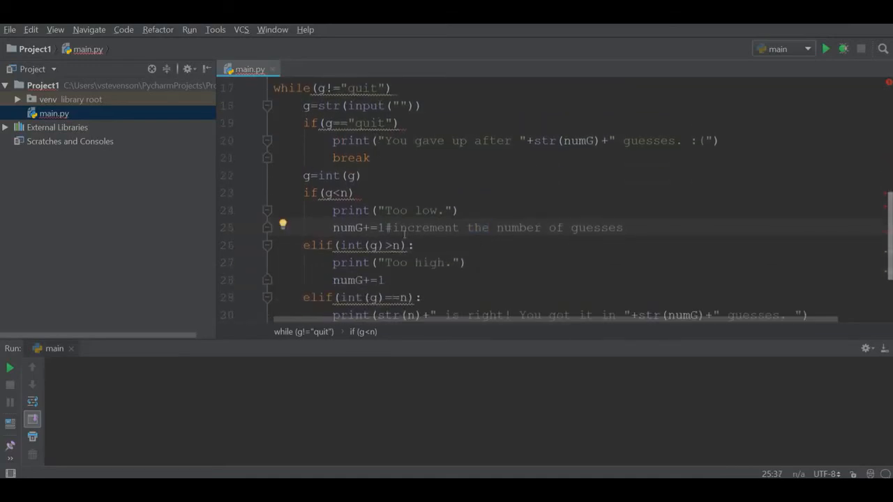
pyautogui.click(323, 192)
pyautogui.write('int(g')
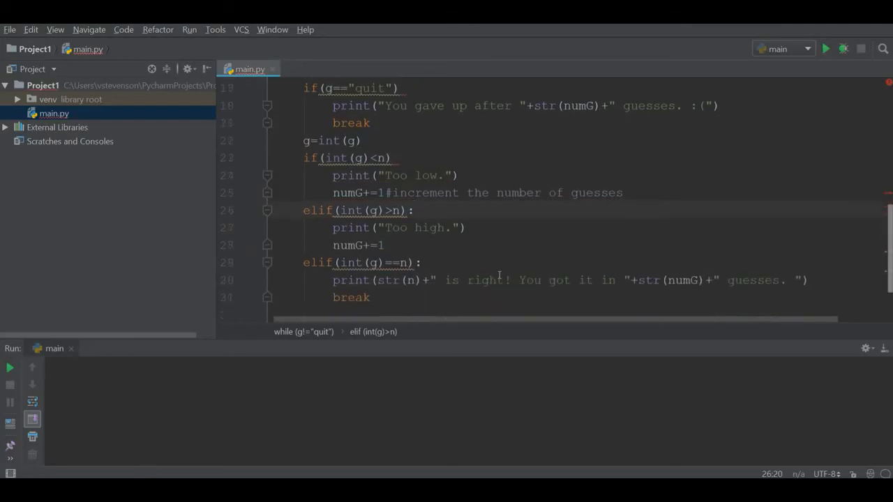
pyautogui.scroll(3)
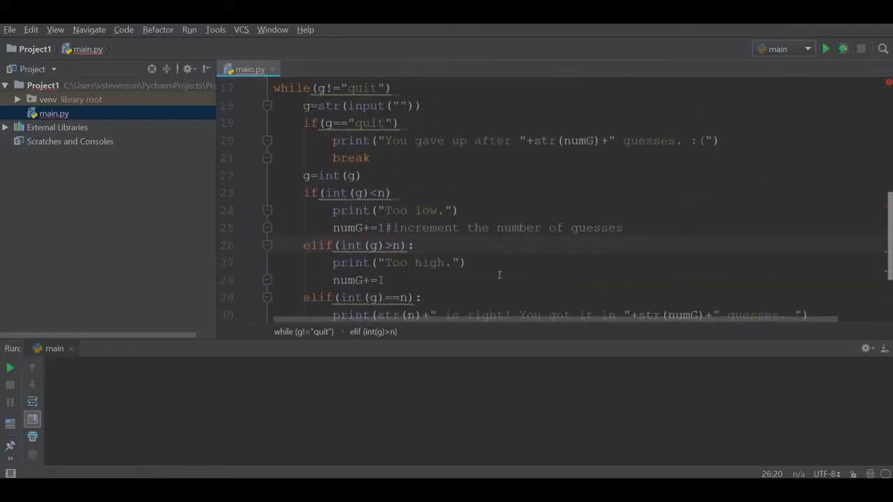
pyautogui.scroll(-3)
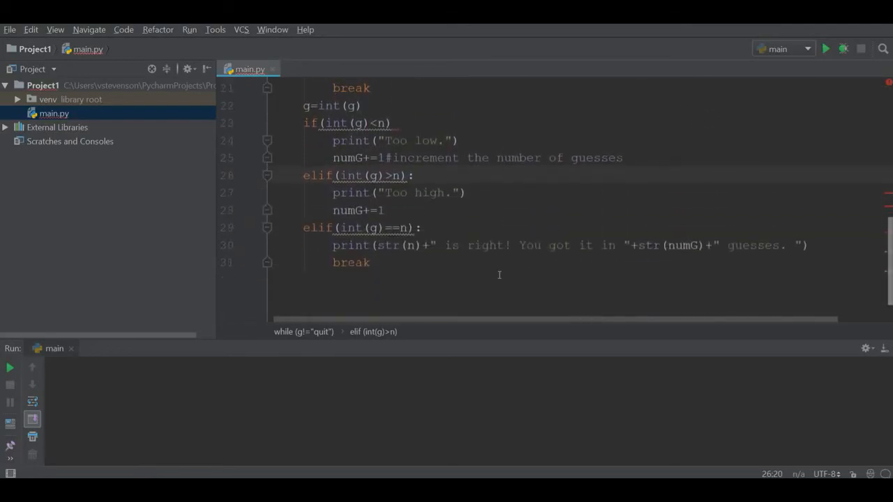
pyautogui.scroll(3)
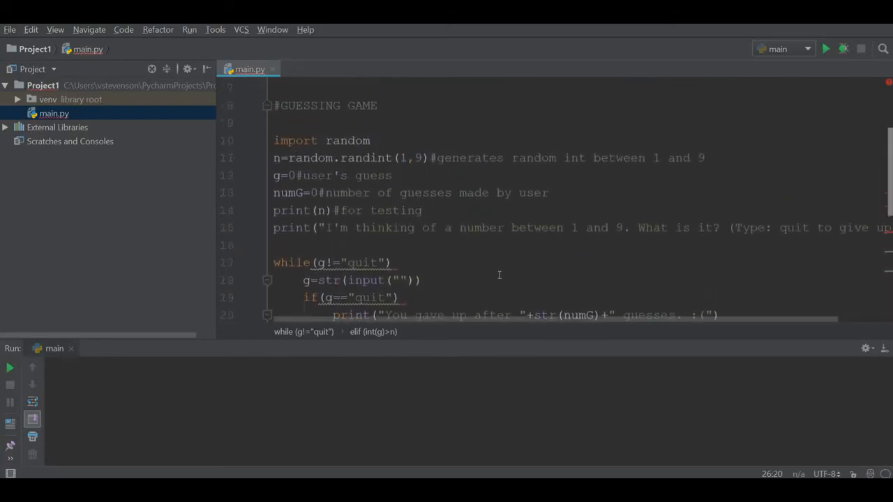
# Add the missing colon after while(g!="quit") to fix the syntax error.
pyautogui.click(826, 49)
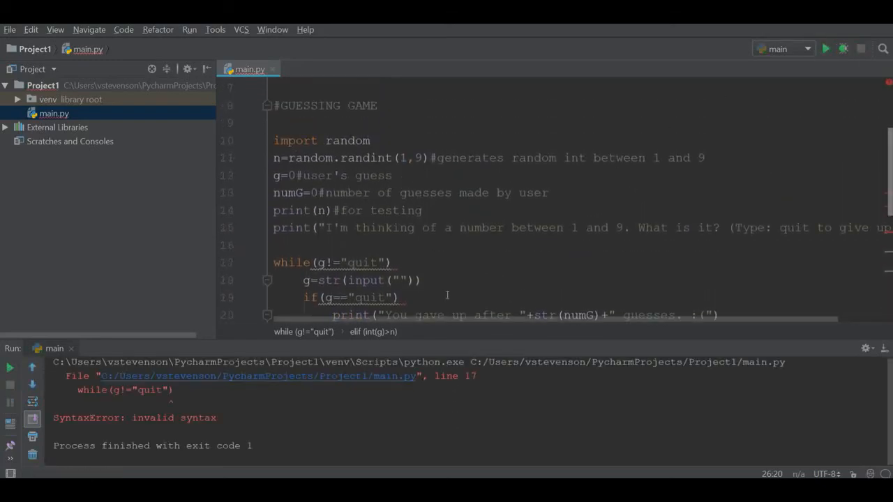
pyautogui.click(394, 262)
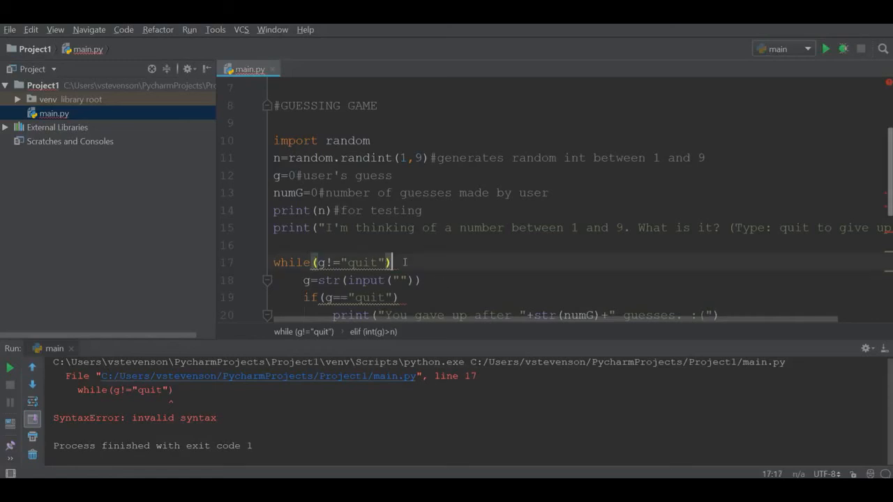
pyautogui.write(':')
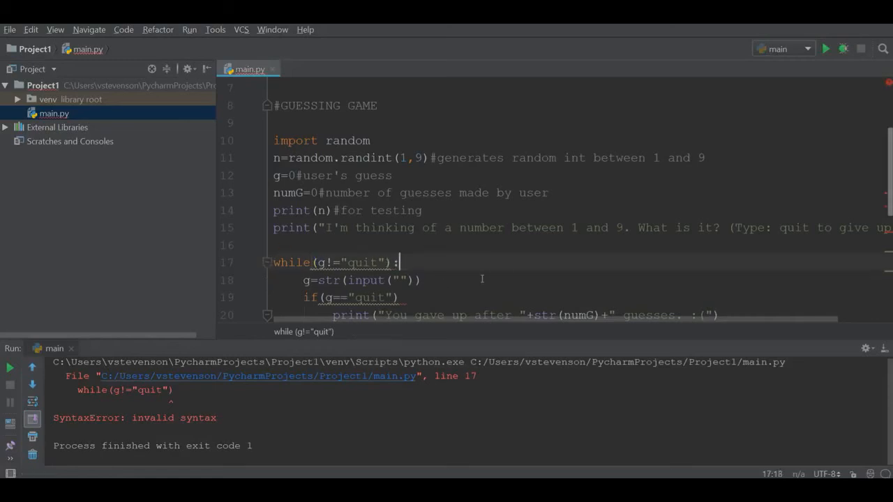
pyautogui.moveTo(415, 293)
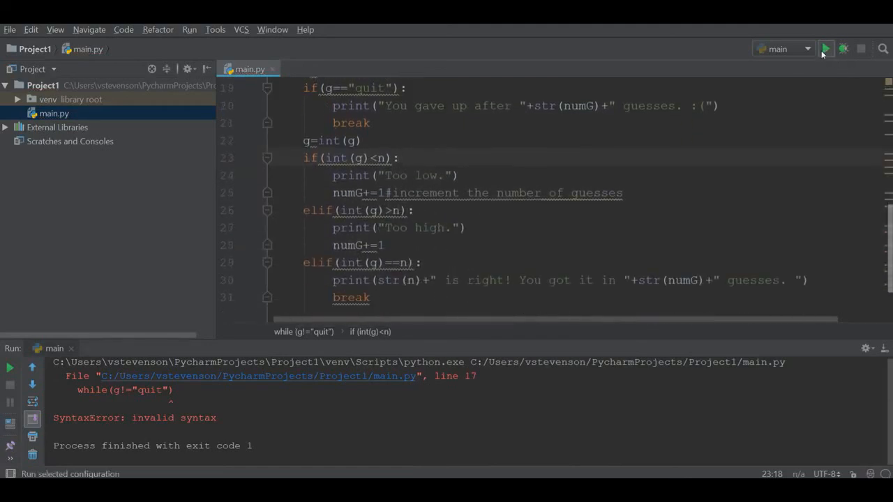
# Run main.py to confirm the if-colon syntax fix and play to '3 is right! You got it in 2 guesses.'.
pyautogui.click(826, 49)
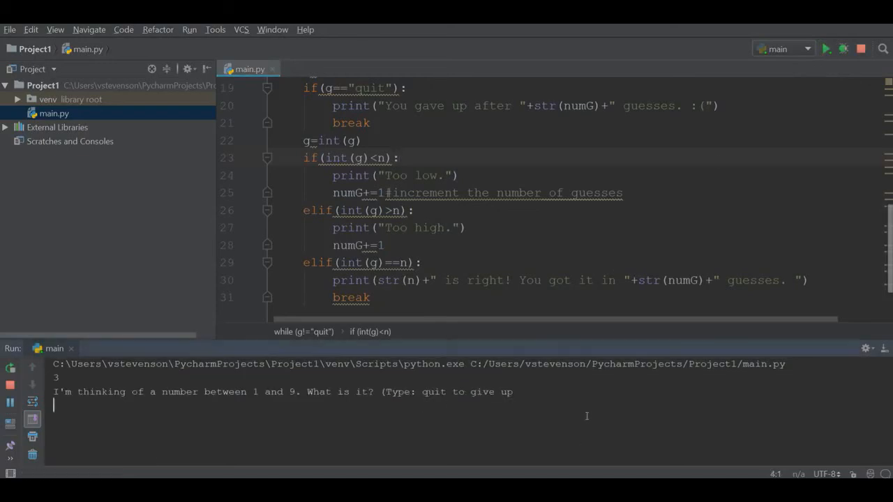
pyautogui.moveTo(655, 242)
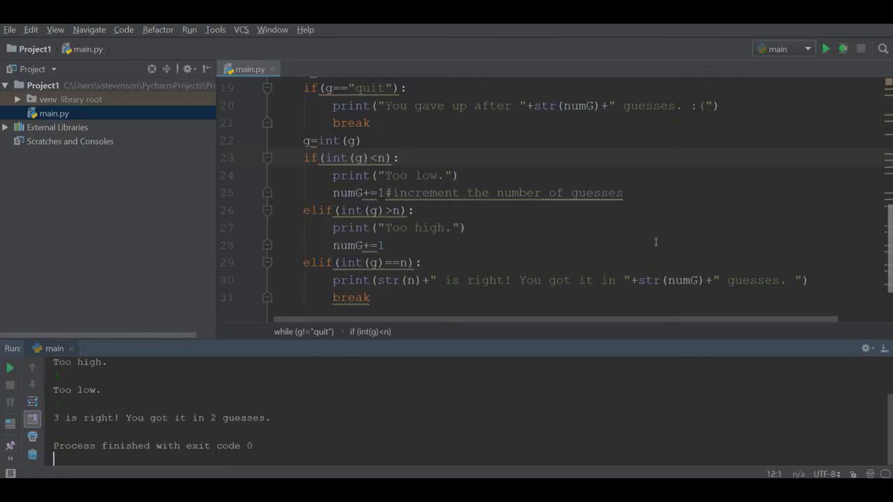
pyautogui.moveTo(611, 237)
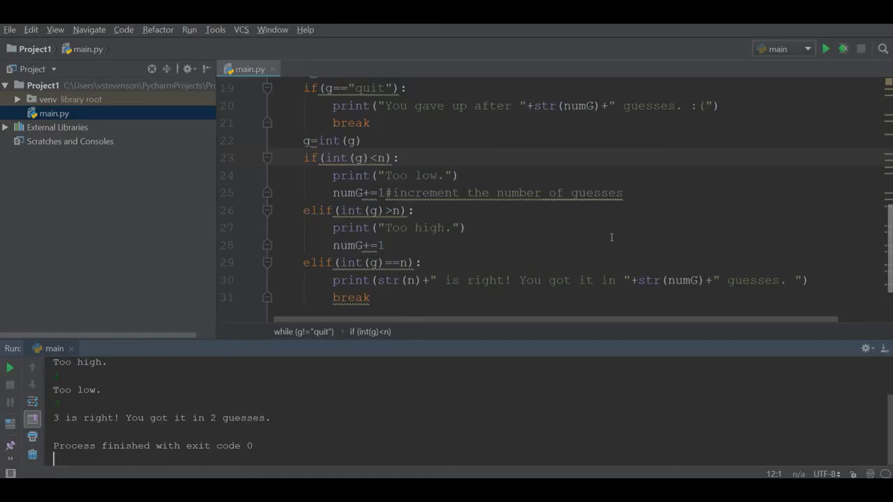
pyautogui.moveTo(441, 325)
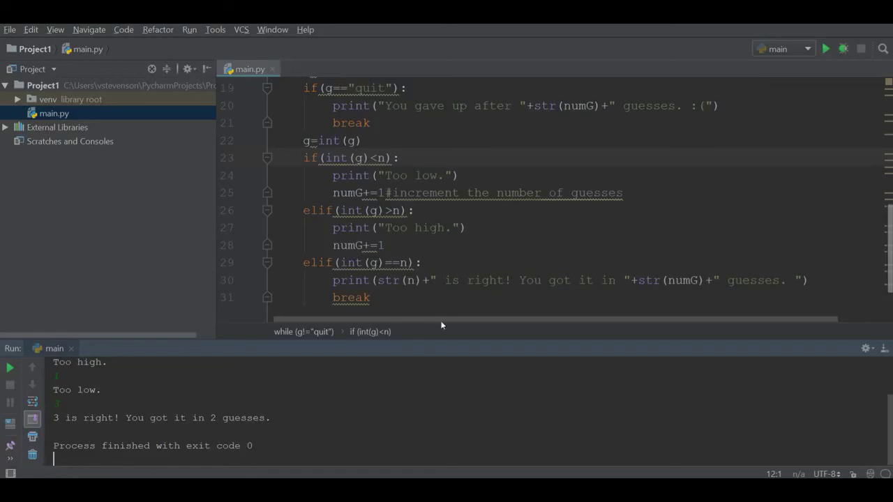
pyautogui.moveTo(271, 382)
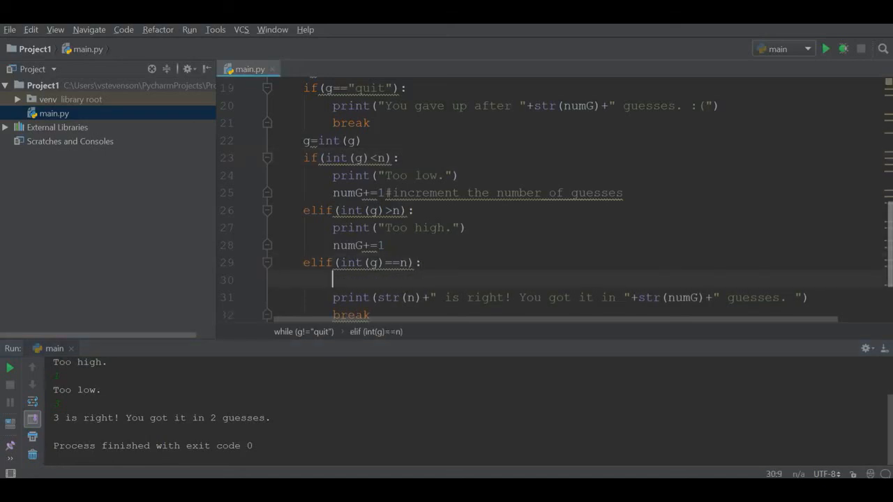
# Add numG+=1 to the winning elif branch and rerun, ending with '7 is right! ... 4 guesses.'.
pyautogui.write('numG')
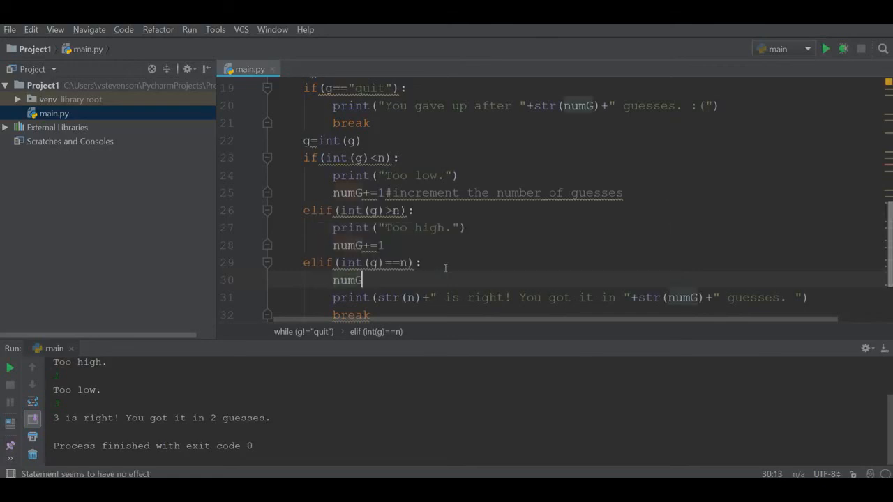
pyautogui.write('+')
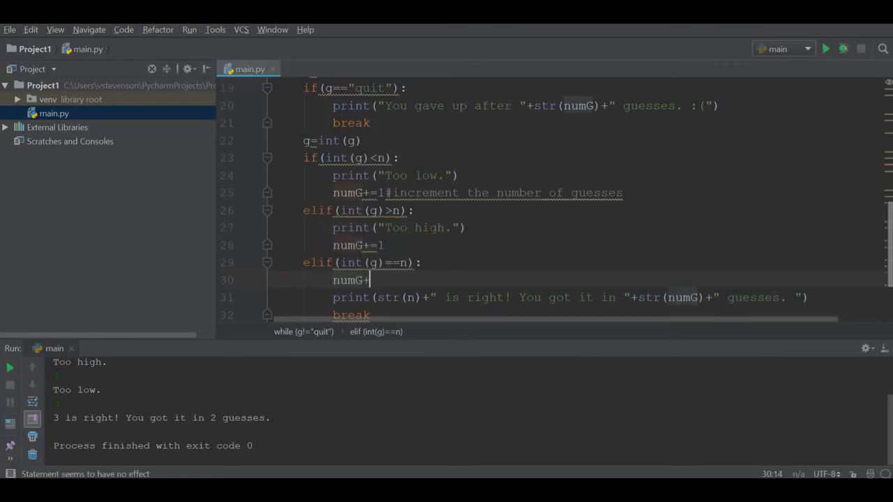
pyautogui.write('=1')
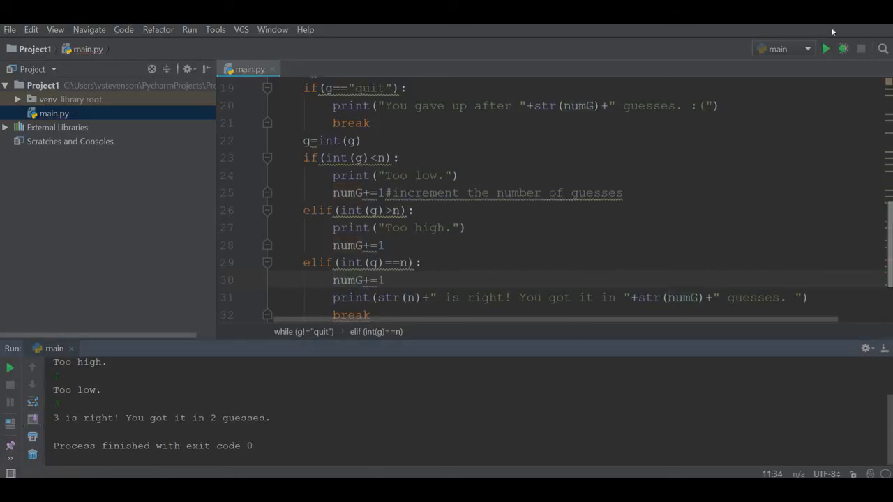
pyautogui.click(826, 49)
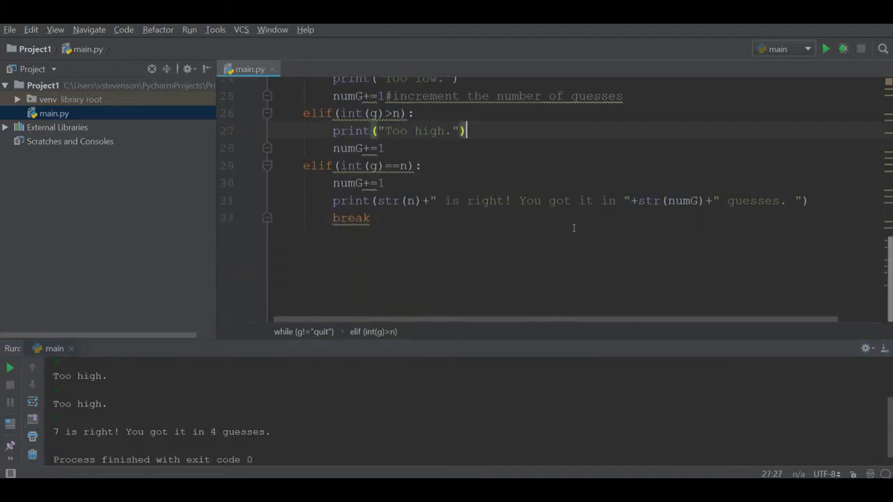
pyautogui.scroll(3)
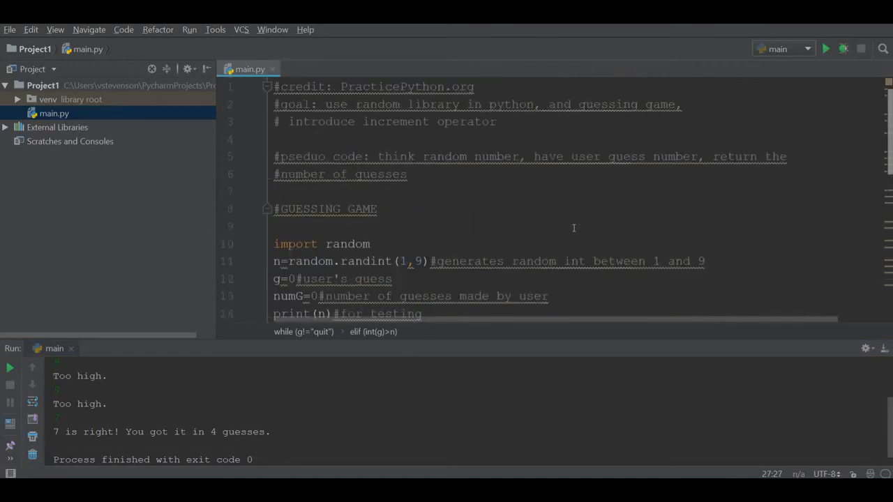
pyautogui.scroll(-3)
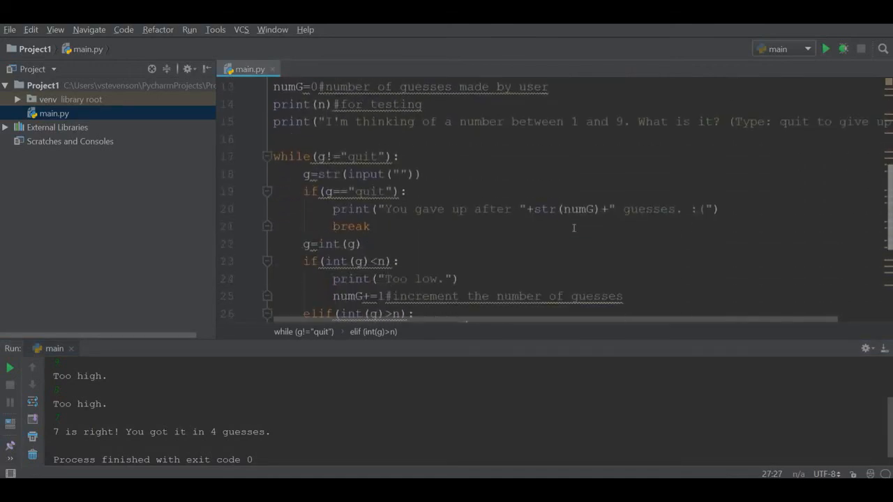
pyautogui.scroll(-3)
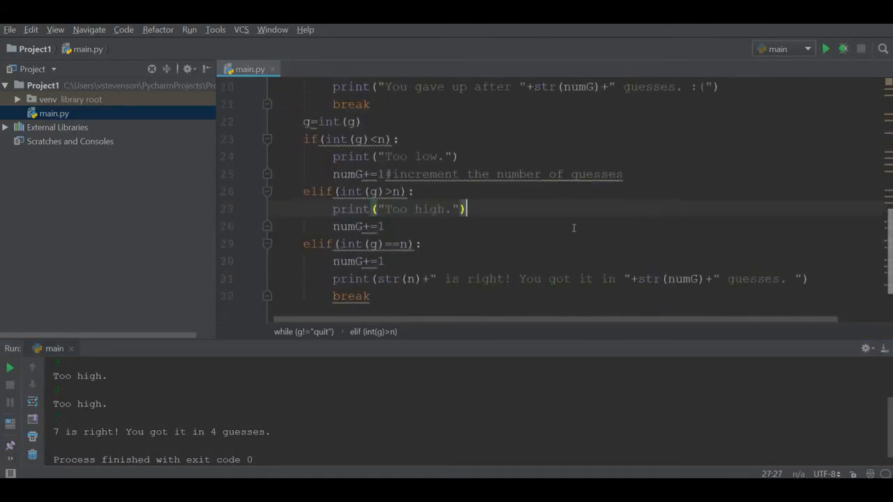
pyautogui.scroll(3)
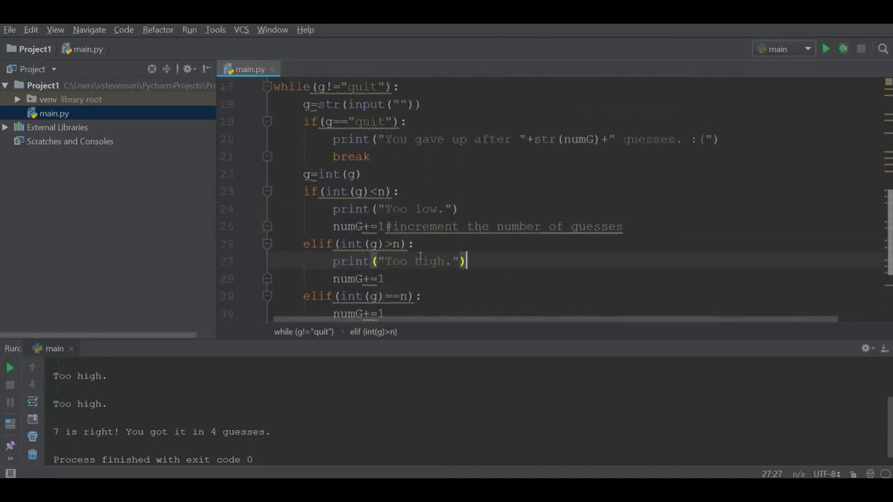
pyautogui.scroll(3)
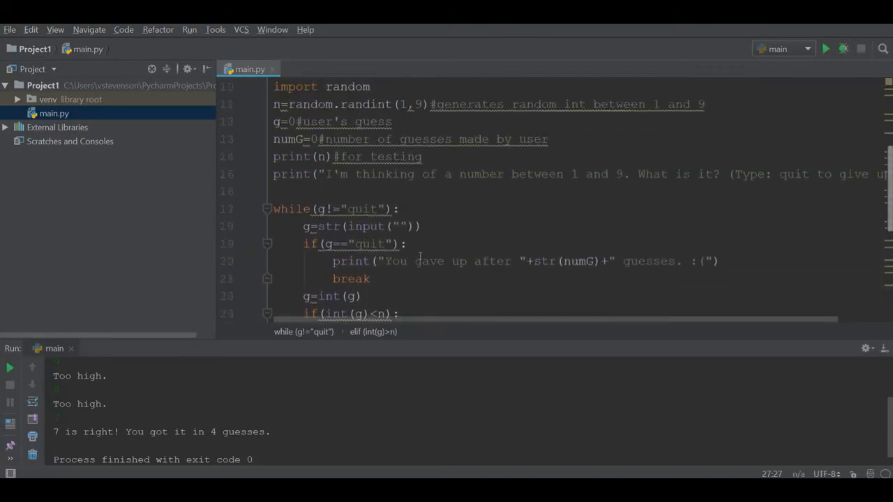
pyautogui.scroll(3)
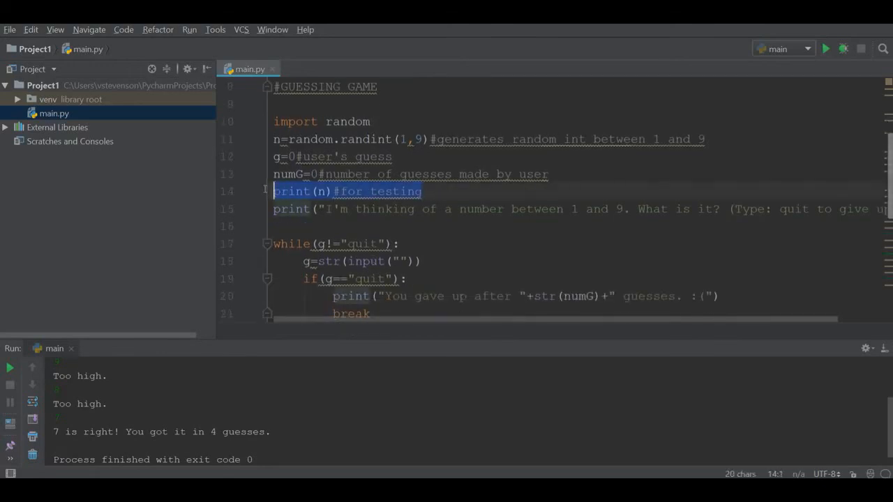
# Remove the print(n) testing line so the secret number is no longer revealed.
pyautogui.press('Delete')
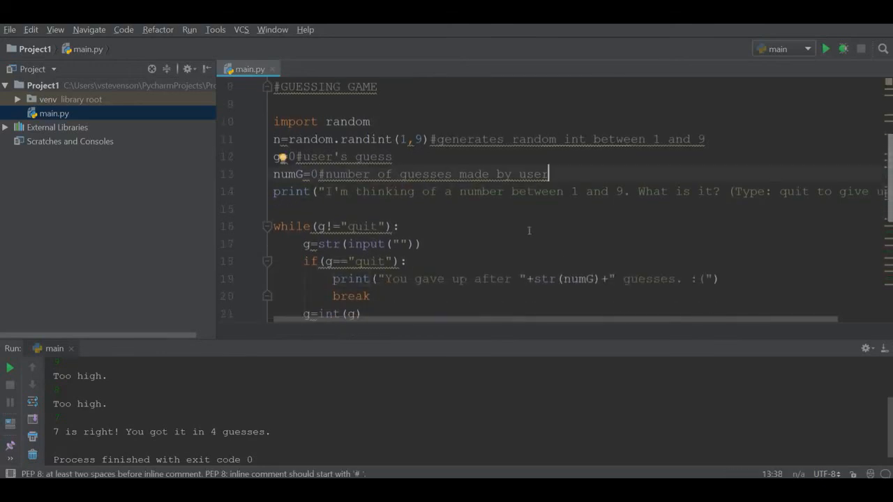
pyautogui.moveTo(610, 254)
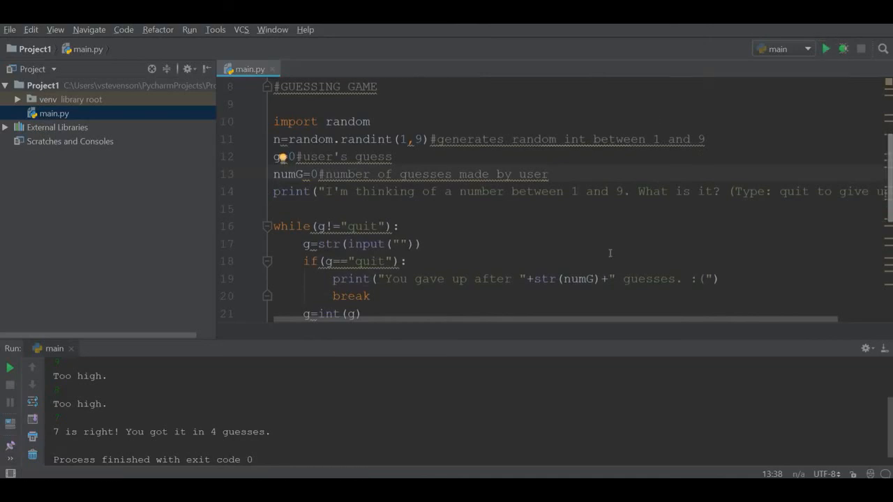
pyautogui.hscroll(3)
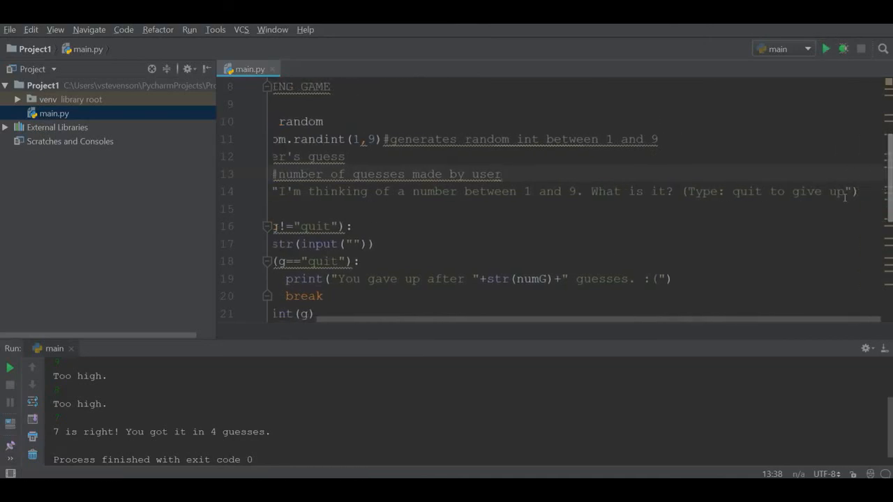
pyautogui.moveTo(826, 48)
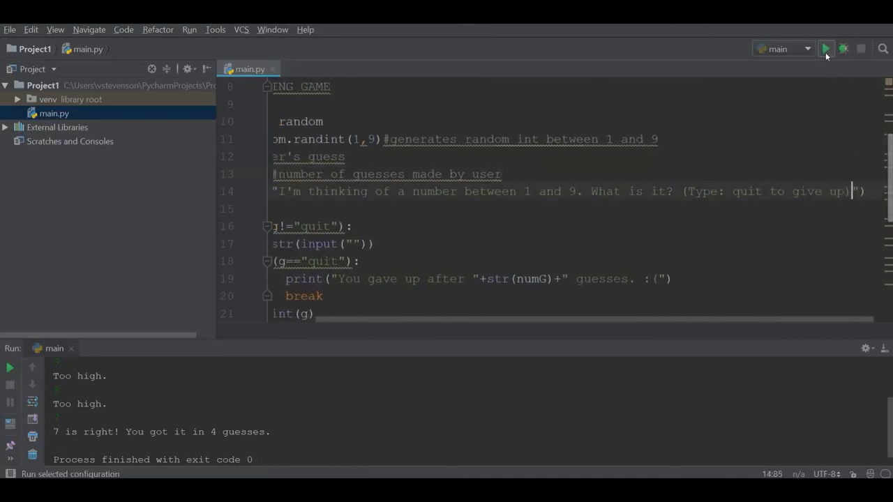
# Run the game without the testing print and win with '7 is right! You got it in 3 guesses.'.
pyautogui.click(826, 49)
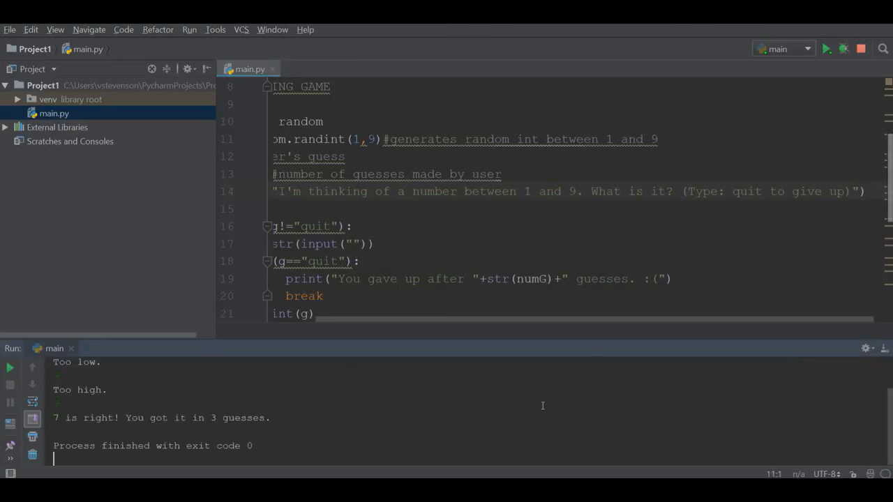
pyautogui.moveTo(461, 402)
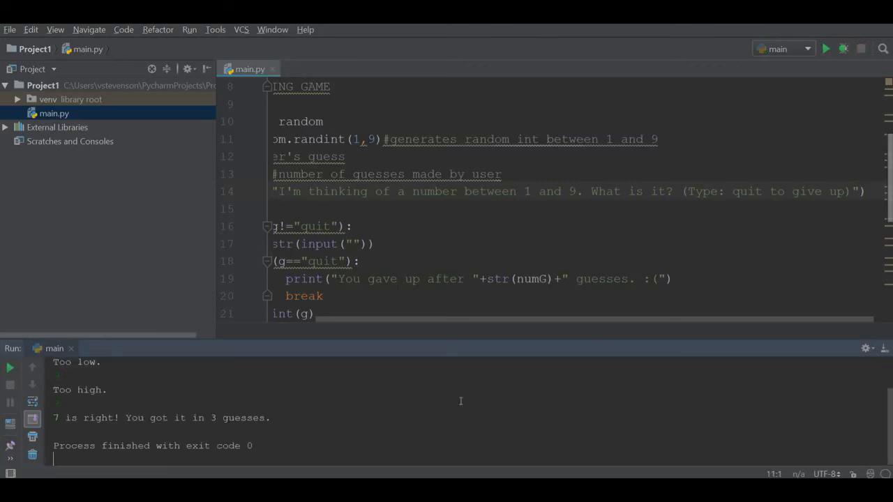
pyautogui.moveTo(491, 258)
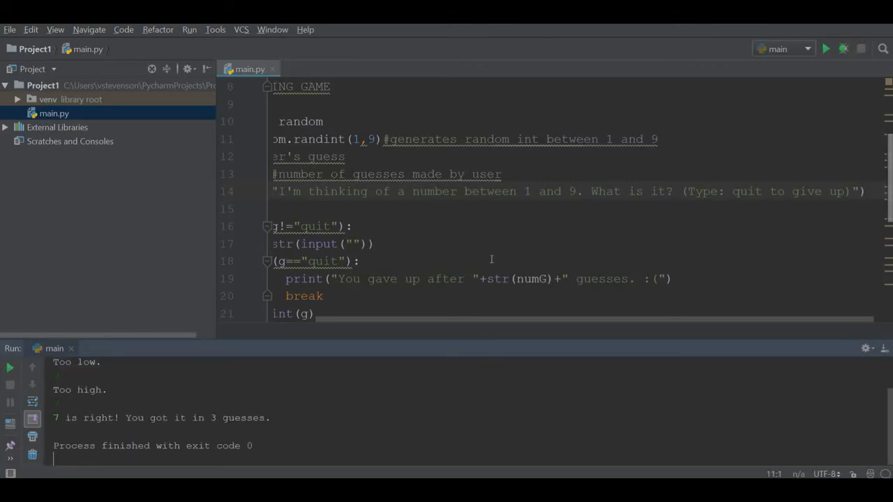
pyautogui.moveTo(480, 264)
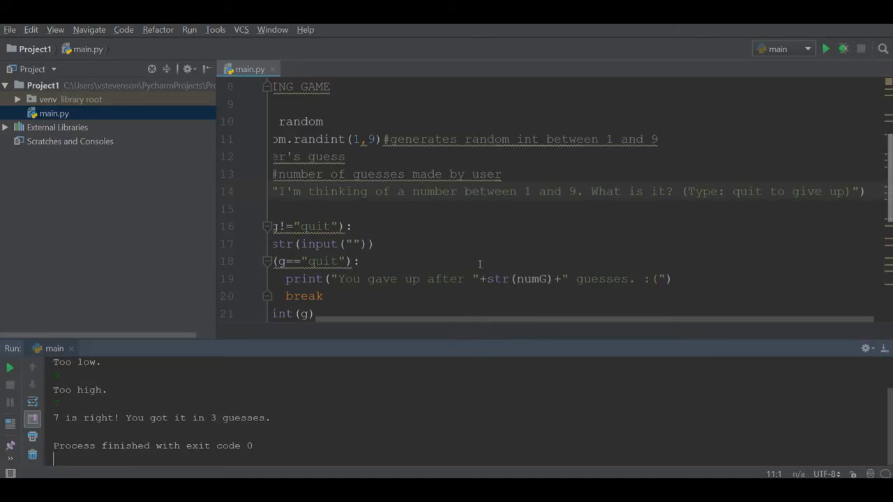
pyautogui.scroll(3)
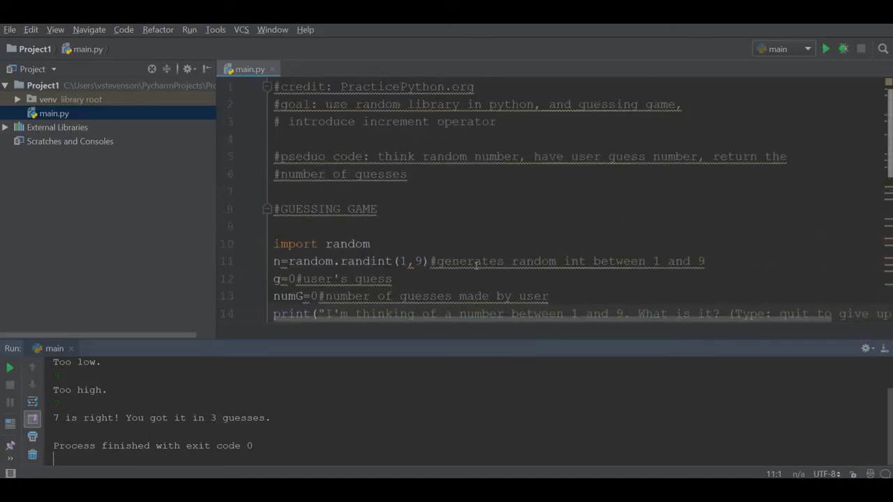
pyautogui.scroll(-3)
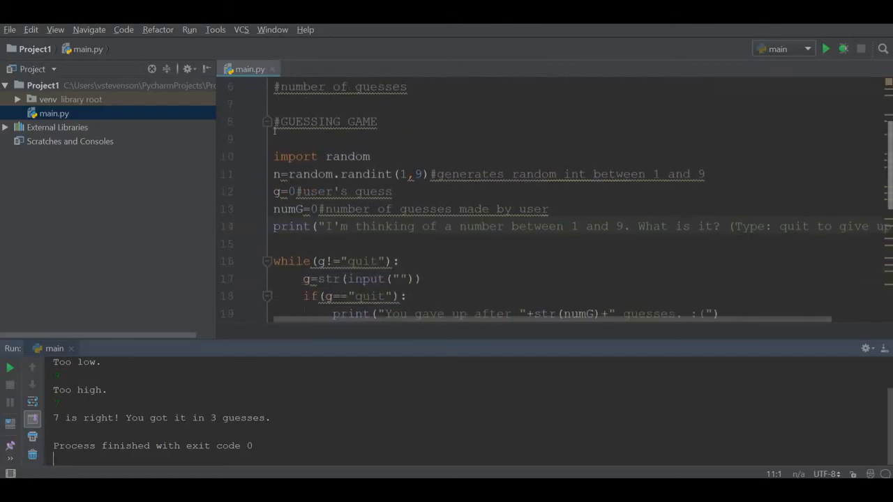